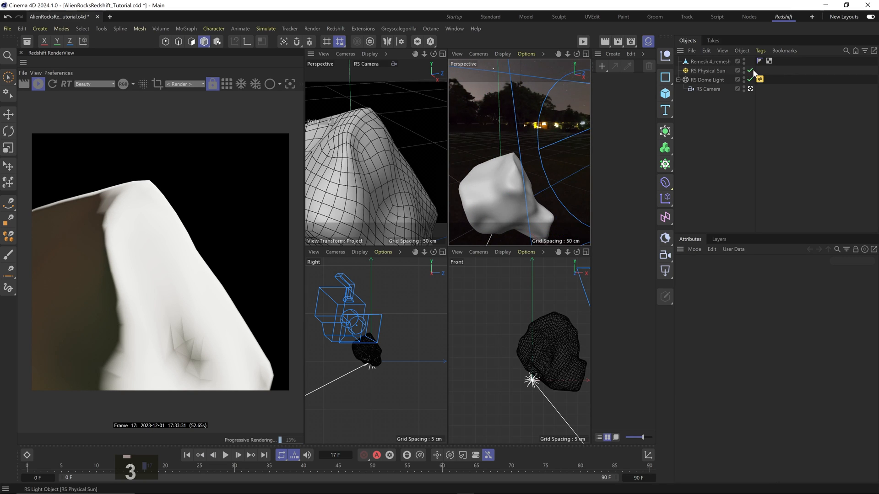
# - Toggle the RS Physical Sun off and back on to check its effect
pyautogui.click(708, 70)
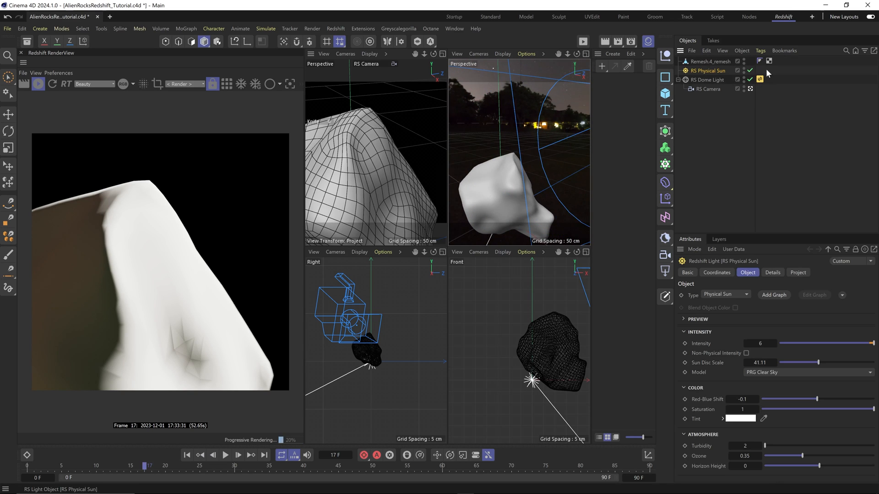
pyautogui.click(745, 70)
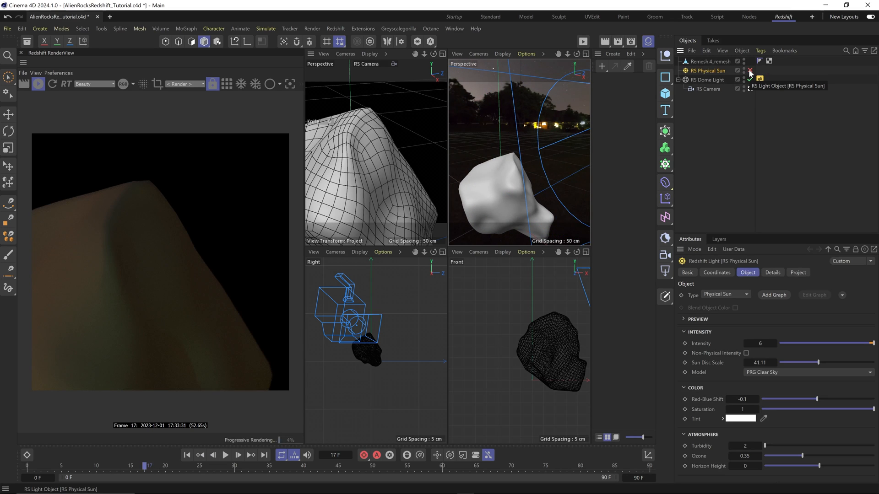
pyautogui.click(748, 71)
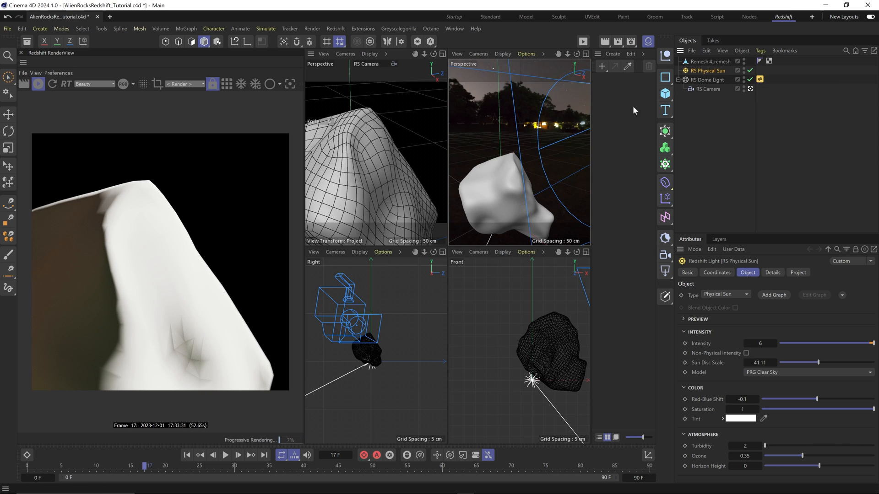
# - Show the RS Camera's Optical exposure settings
pyautogui.click(709, 88)
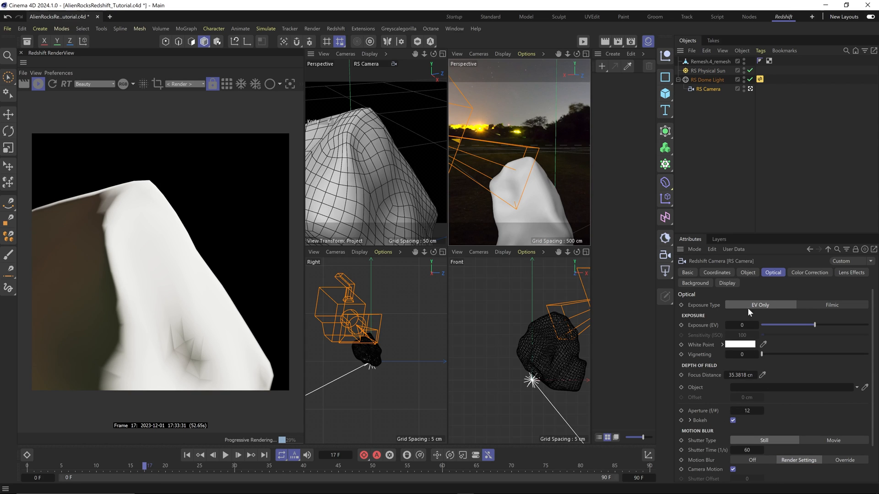
pyautogui.click(747, 272)
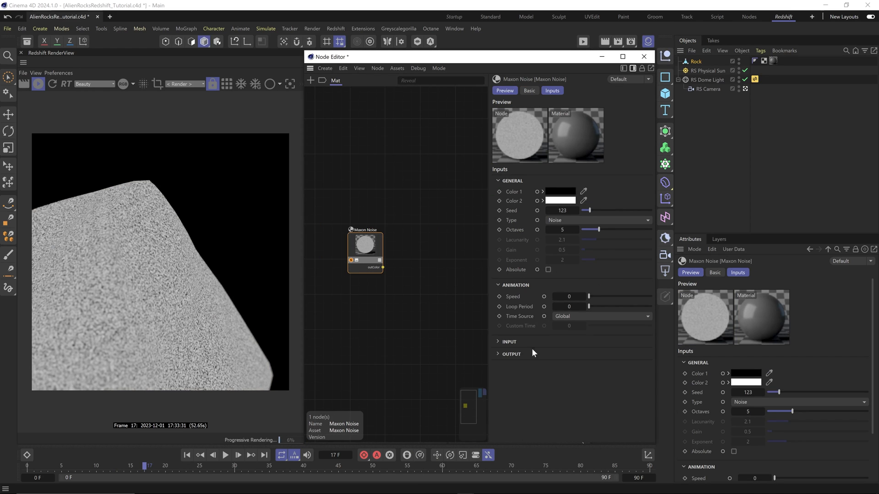
# - Set the Maxon Noise Overall Scale to 50 and route it through a Ramp into the Color Layer
pyautogui.click(509, 342)
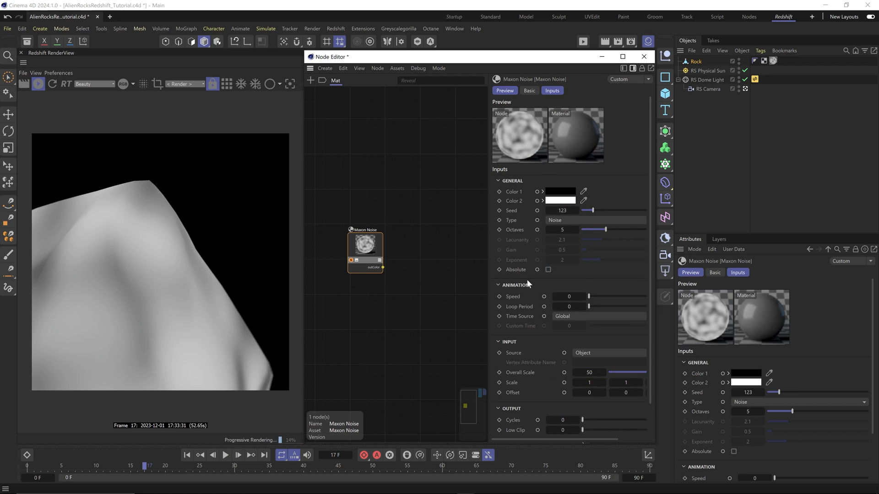
pyautogui.click(596, 220)
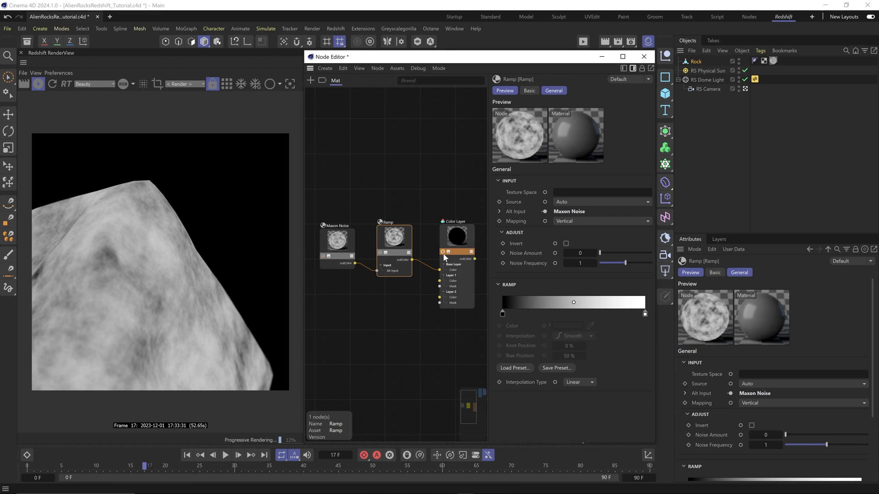
pyautogui.click(456, 237)
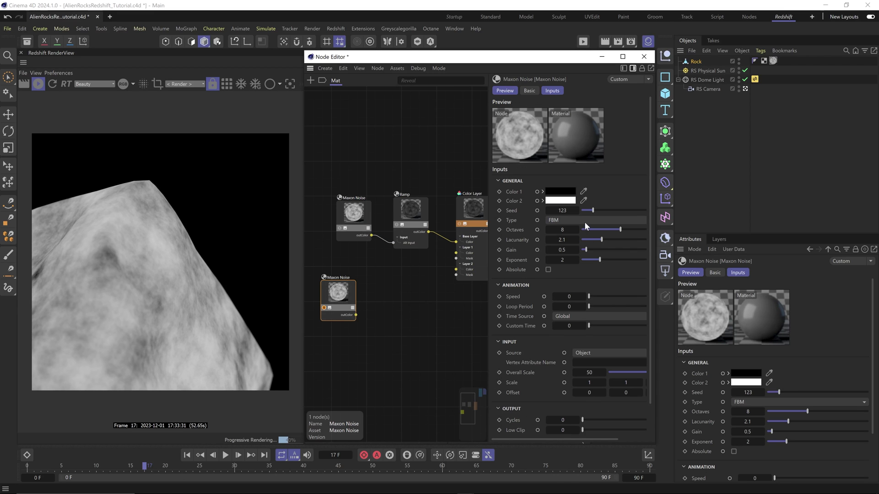
# - Make the second noise a clipped, higher-gain Displaced voronoi feeding a new Ramp
pyautogui.click(595, 220)
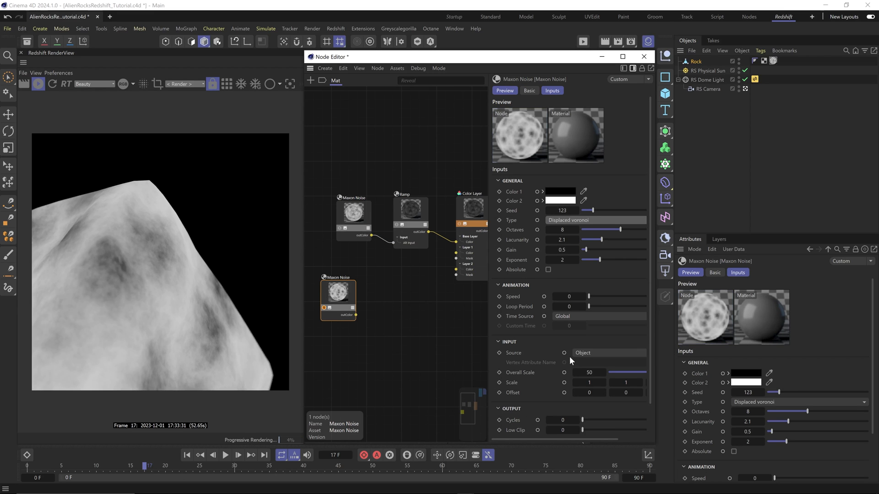
pyautogui.moveTo(561, 250)
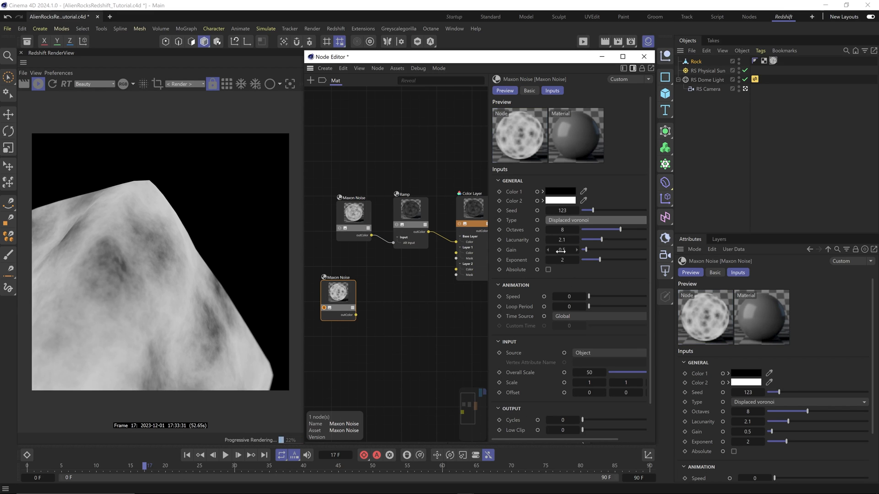
pyautogui.moveTo(560, 249); pyautogui.dragTo(565, 249)
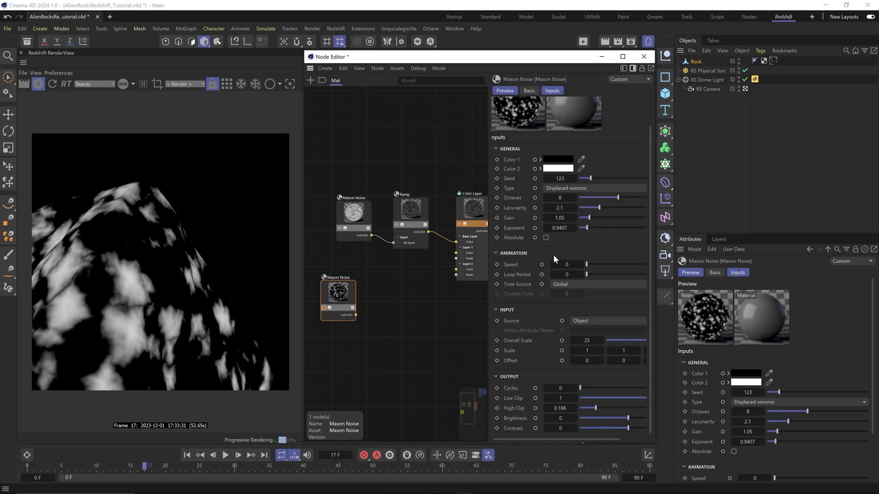
pyautogui.moveTo(589, 208); pyautogui.dragTo(612, 208)
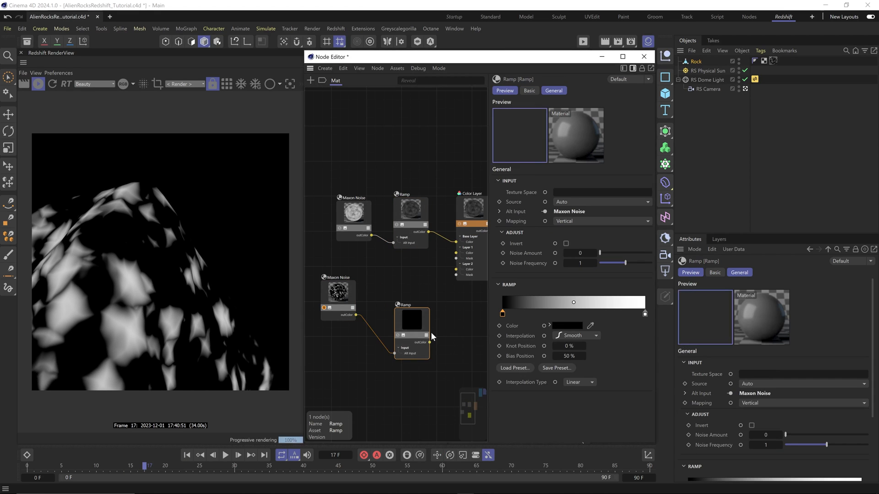
# - Enable Color Layer layers 1 and 2 for the ramps and shift the black knot to tighten patches
pyautogui.click(469, 204)
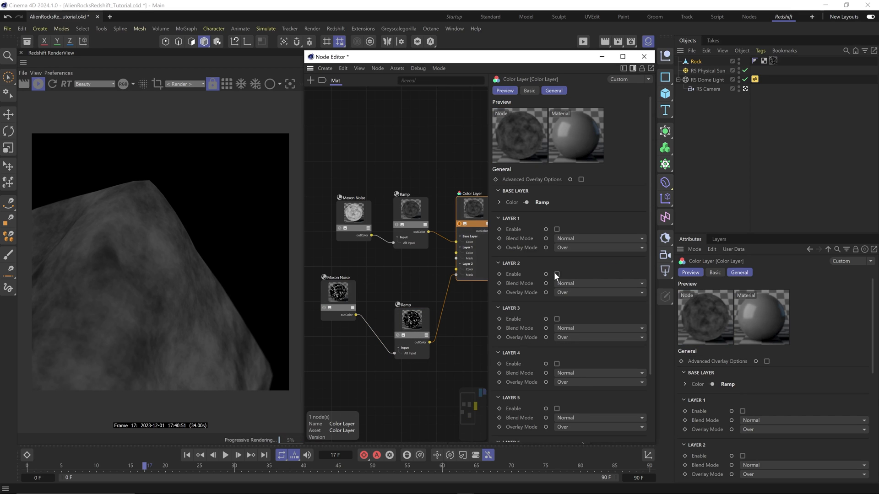
pyautogui.click(557, 275)
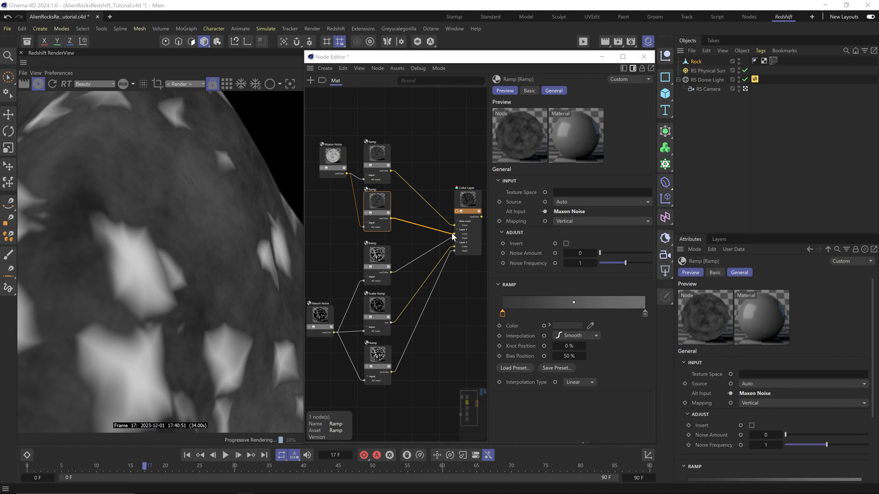
pyautogui.click(467, 195)
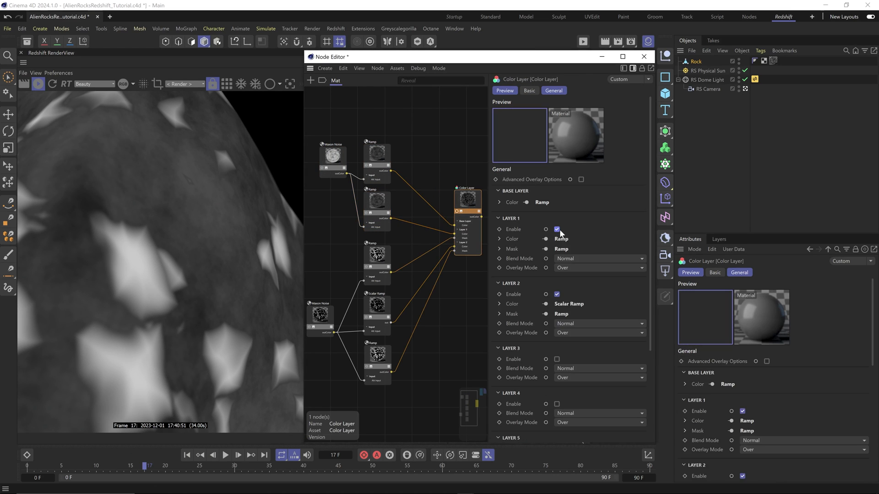
pyautogui.click(377, 202)
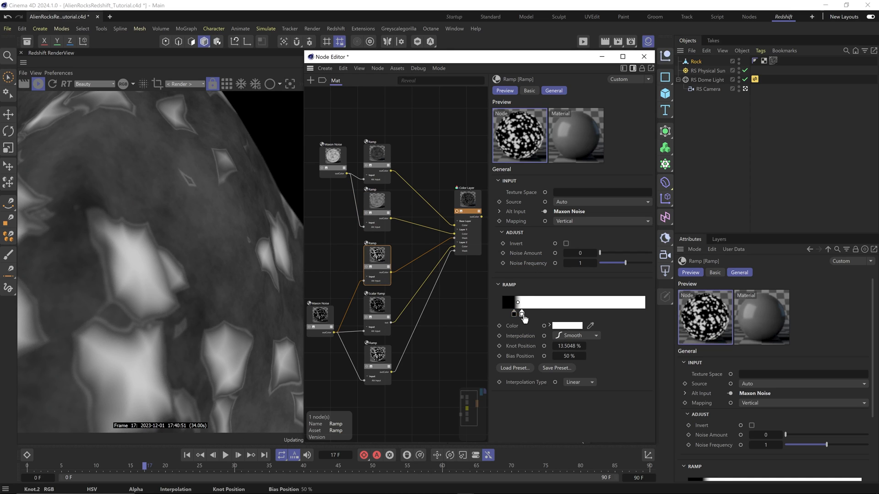
pyautogui.moveTo(518, 302); pyautogui.dragTo(521, 302)
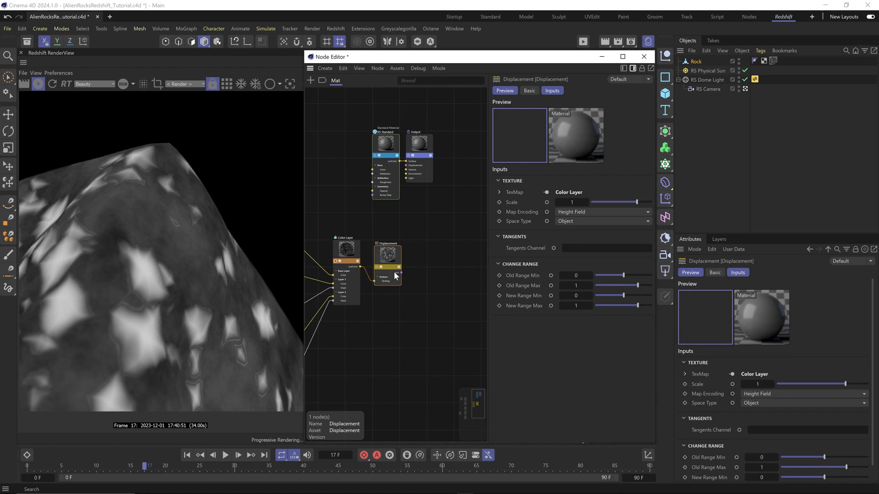
# - Wire the Displacement node into the Output's Displacement port and adjust the camera
pyautogui.click(460, 144)
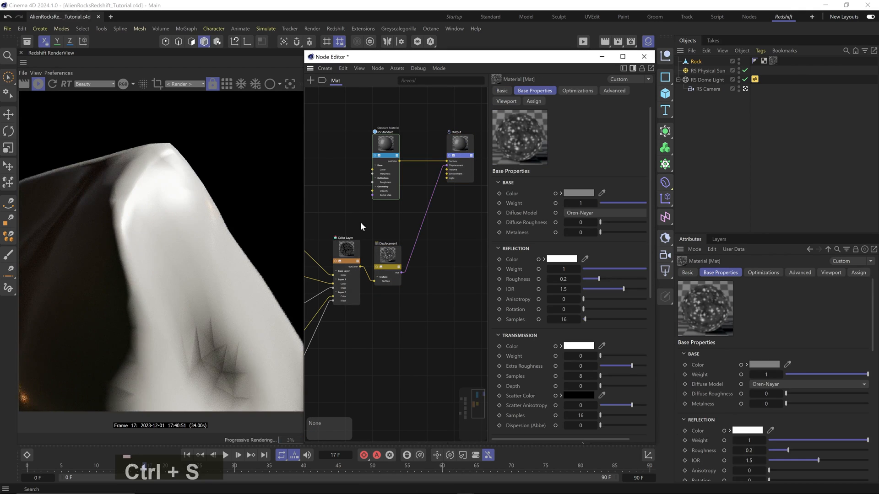
pyautogui.rightClick(697, 60)
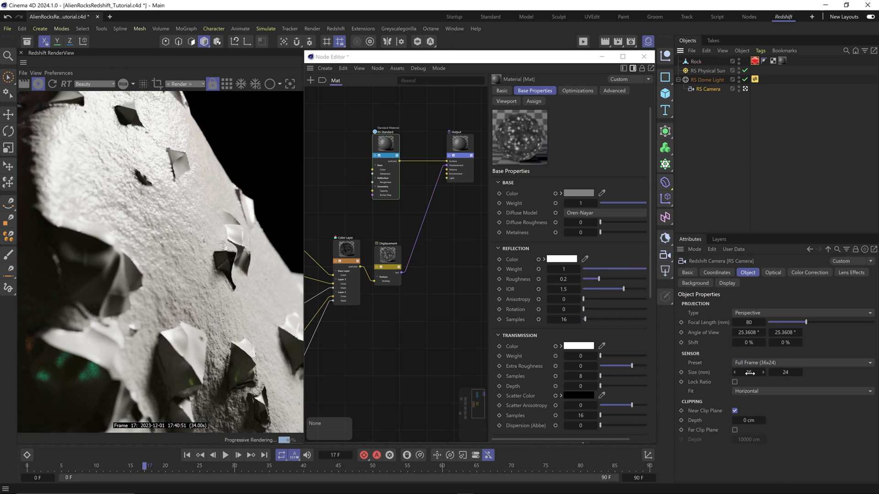
pyautogui.click(773, 273)
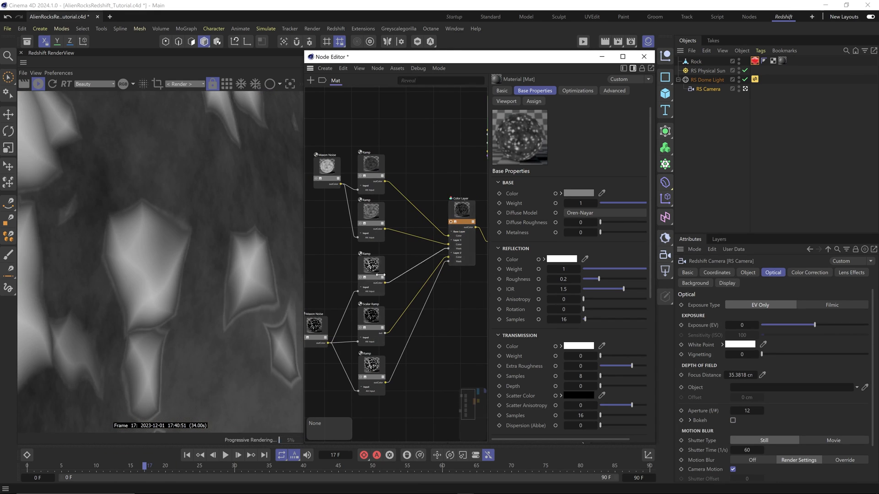
# - Adjust the black knot of the lowest ramp node
pyautogui.click(372, 367)
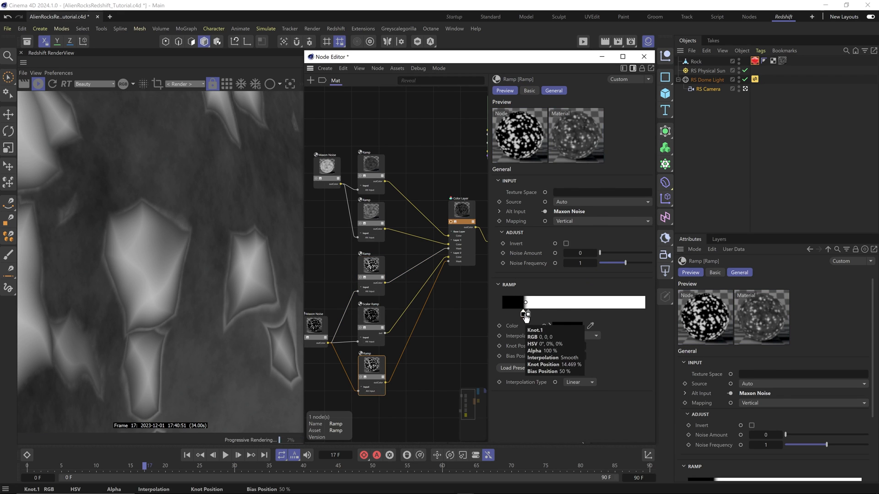
pyautogui.click(461, 206)
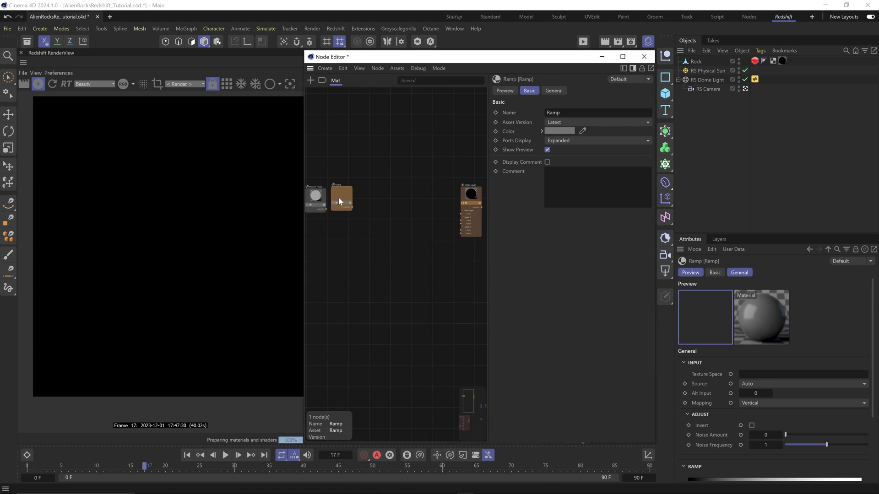
# - Wire the ramp into the Color Layer and tune the Maxon Noise low clip and brightness
pyautogui.moveTo(324, 195); pyautogui.dragTo(346, 208)
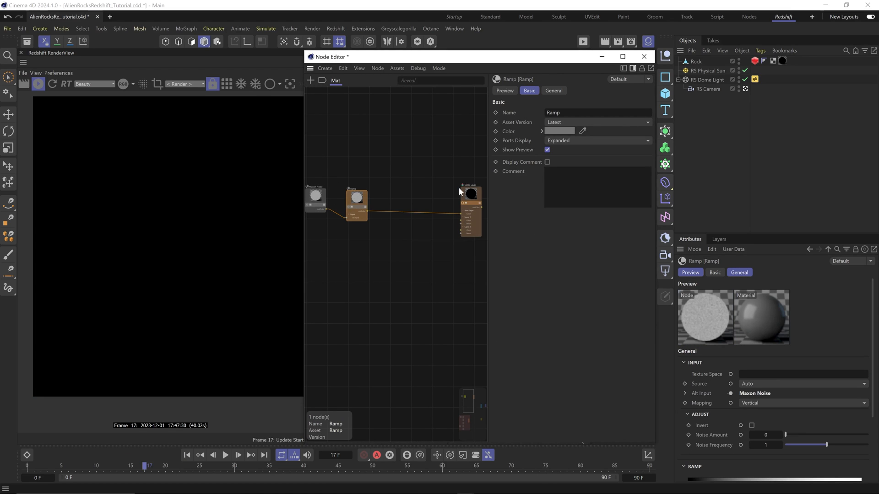
pyautogui.click(471, 193)
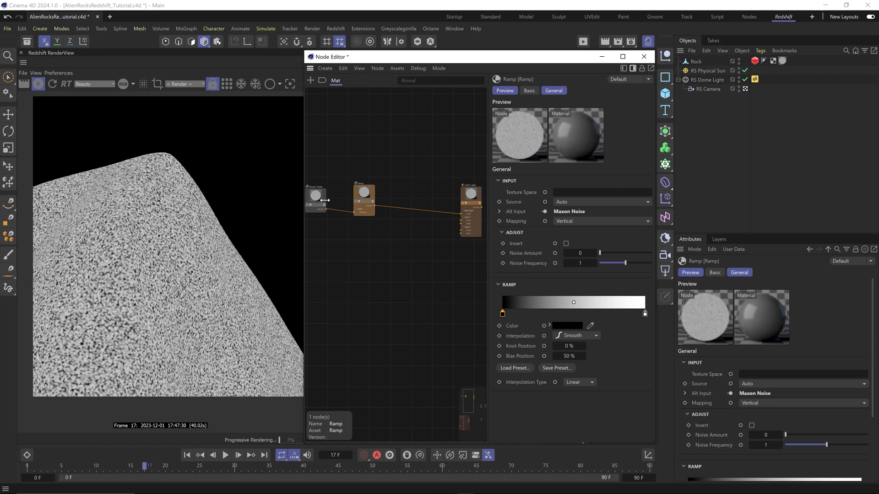
pyautogui.click(315, 196)
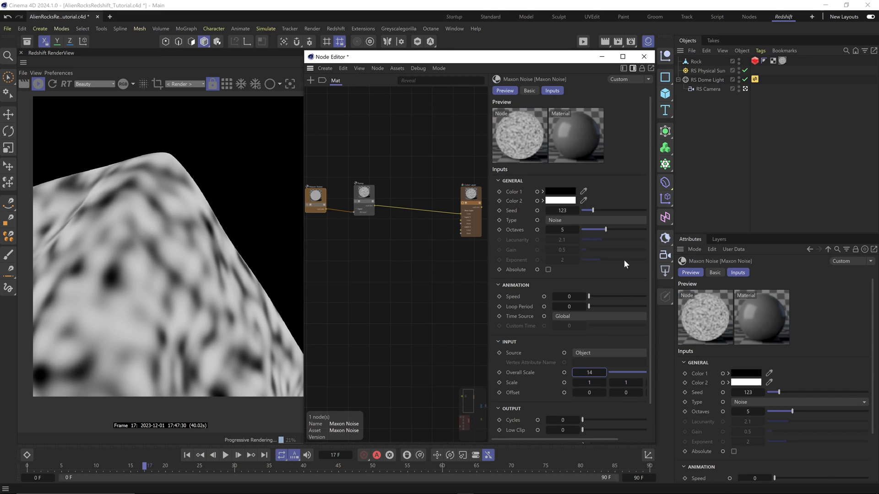
pyautogui.click(596, 219)
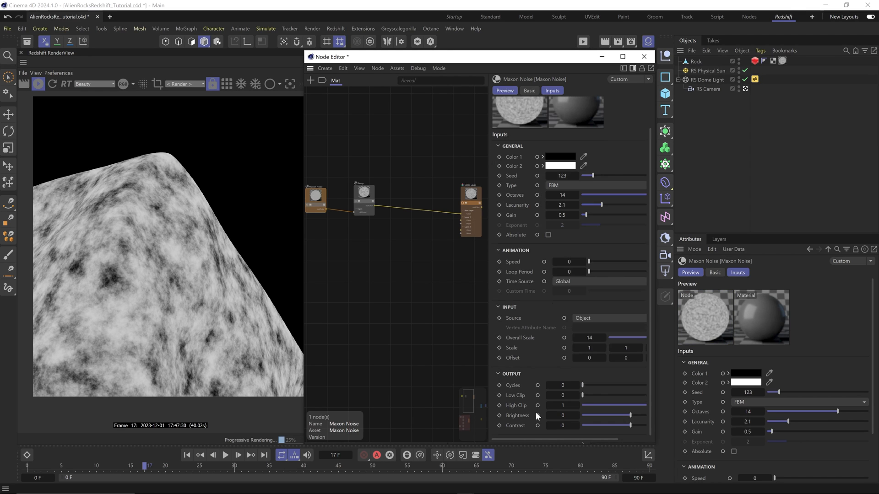
pyautogui.moveTo(582, 396); pyautogui.dragTo(596, 395)
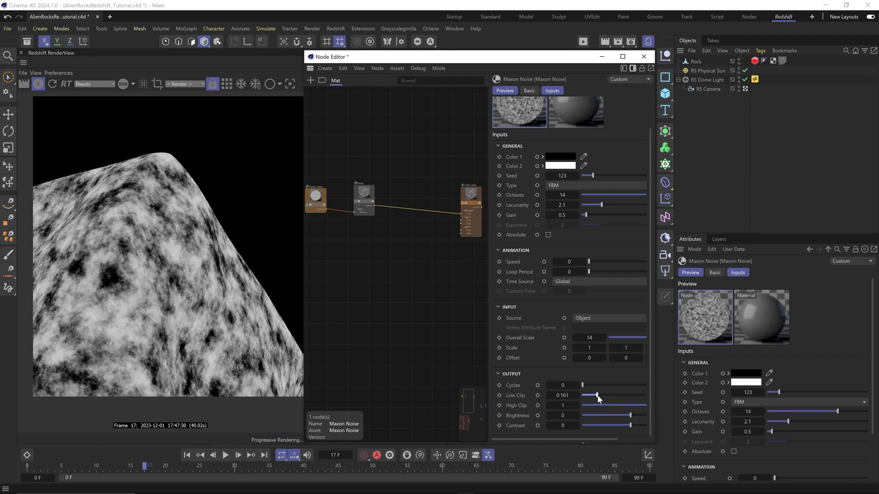
pyautogui.moveTo(597, 396); pyautogui.dragTo(586, 395)
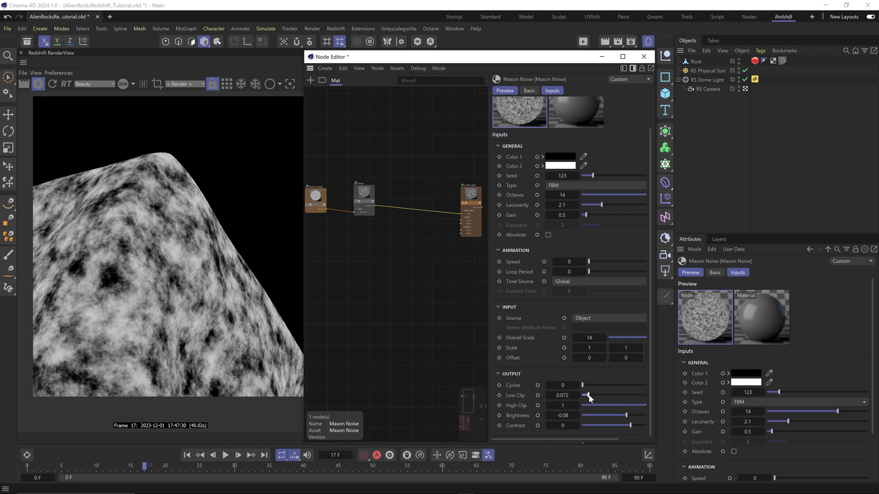
# - Give the ramp greenish colour stops and expose its Alt Input for the orange patch mask
pyautogui.click(363, 196)
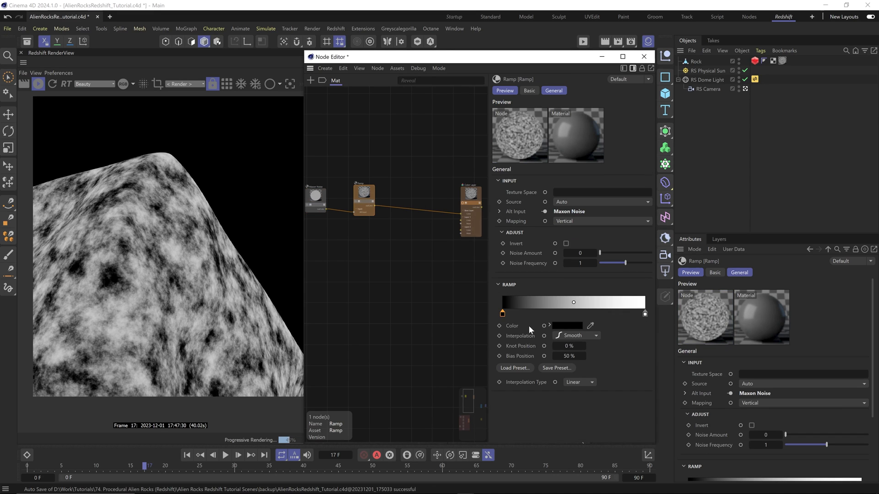
pyautogui.click(567, 326)
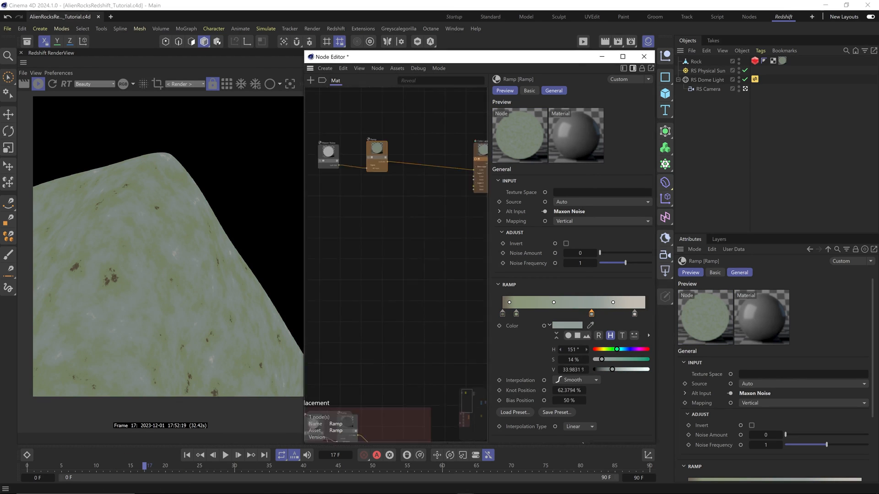
pyautogui.click(330, 368)
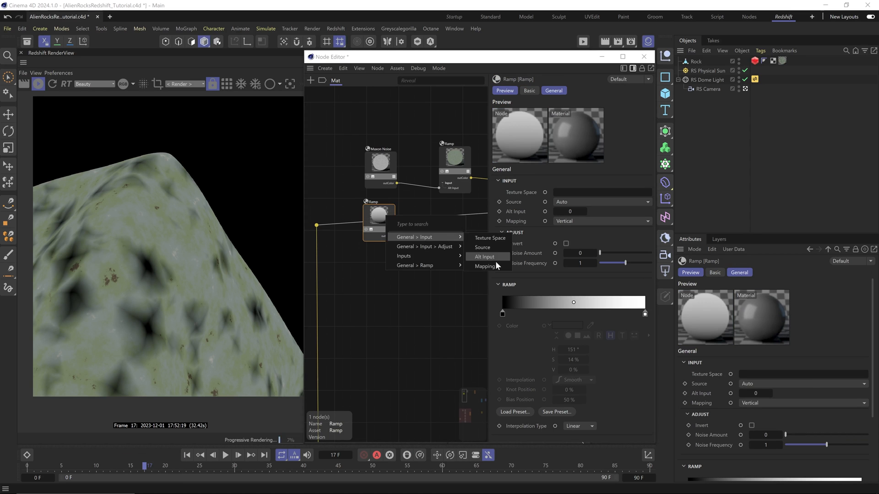
pyautogui.click(483, 256)
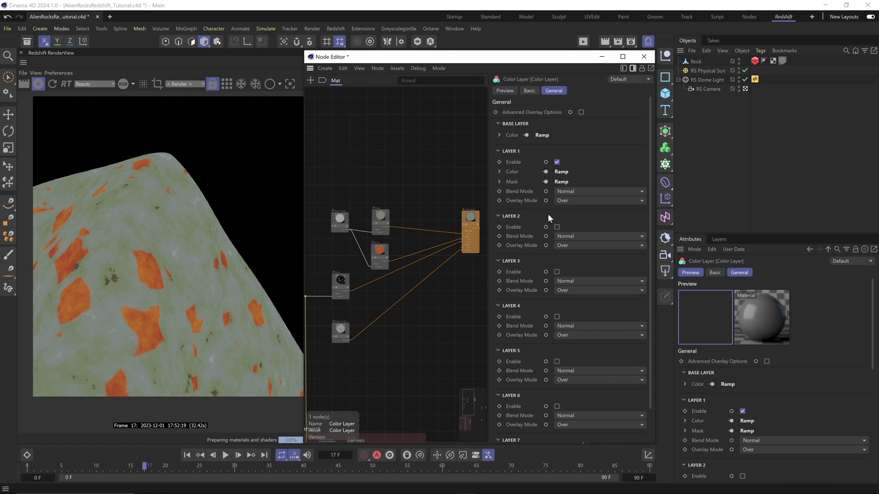
# - Switch the noise to Fire with more cycles and add a gold Color node for swirls
pyautogui.click(556, 227)
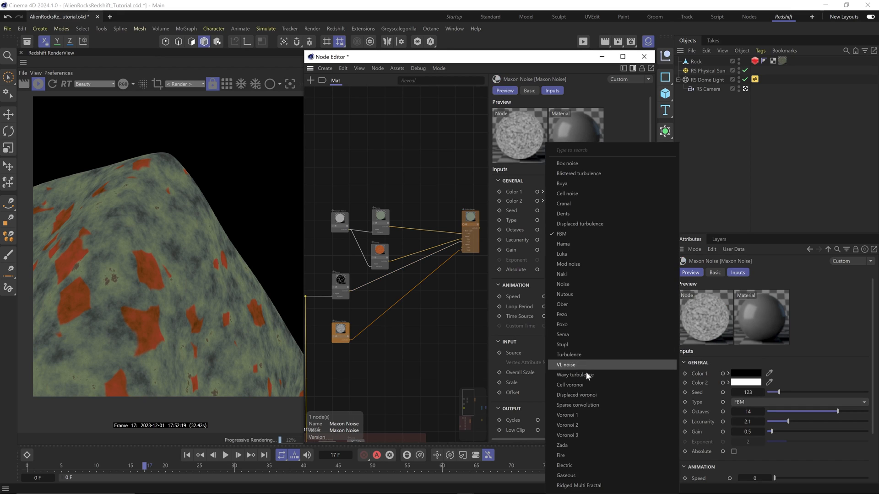
pyautogui.click(560, 455)
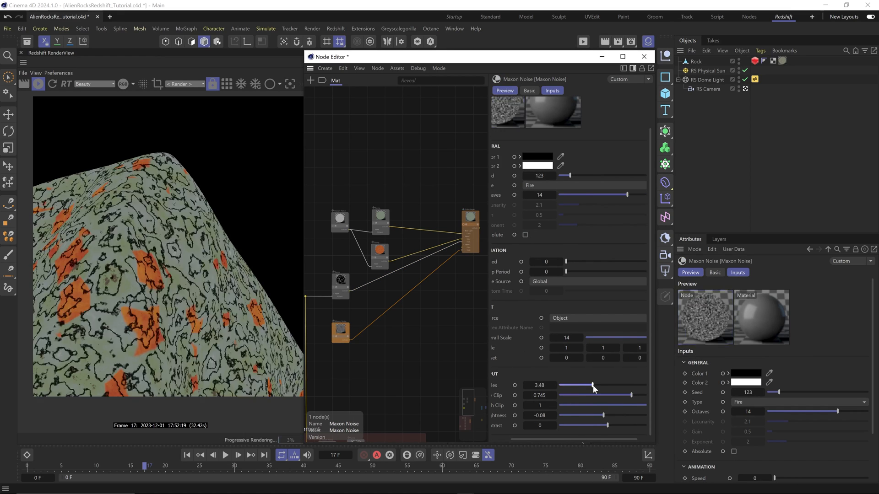
pyautogui.moveTo(592, 385); pyautogui.dragTo(602, 385)
pyautogui.write('color')
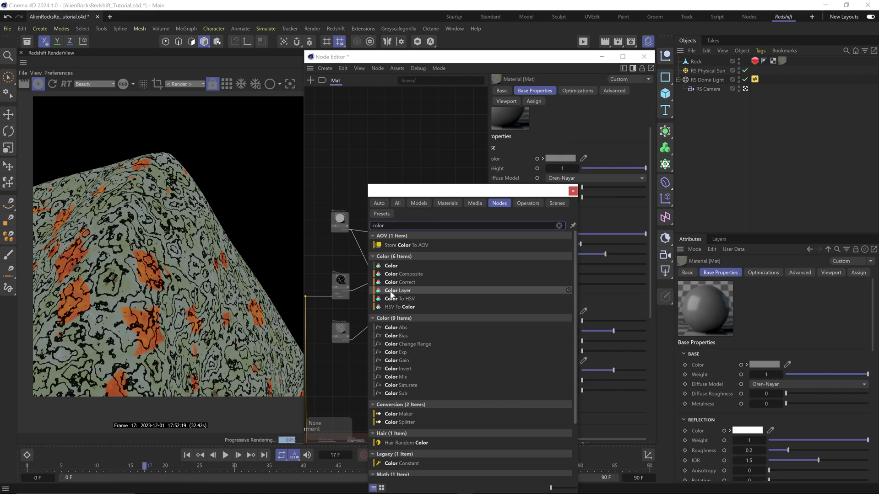
pyautogui.click(391, 266)
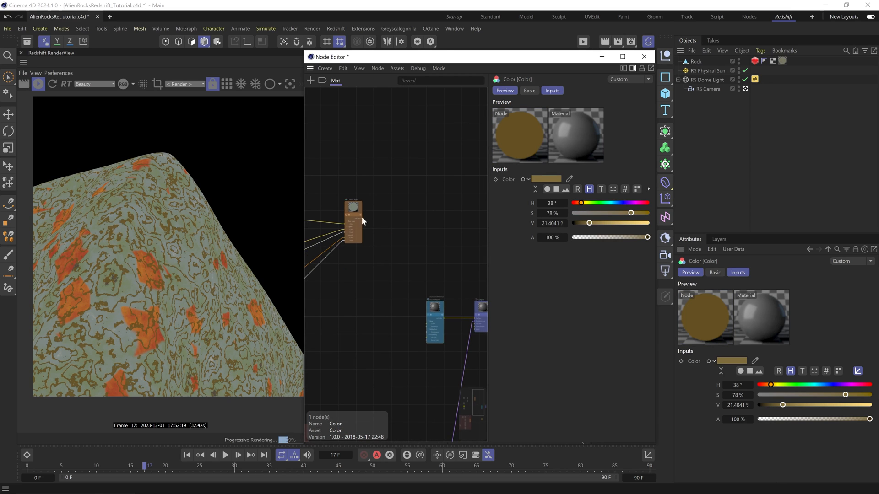
pyautogui.click(455, 210)
pyautogui.write('2')
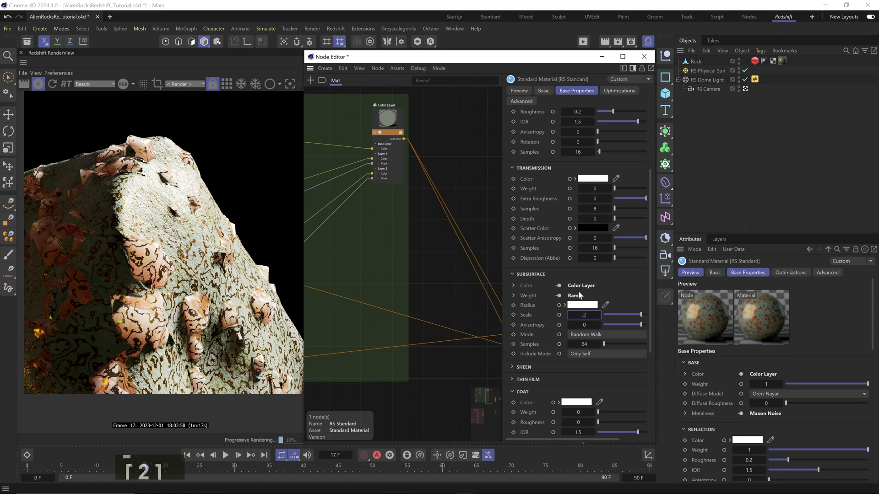
# - Set RS Standard Subsurface Scale to 0.2 with an orange radius colour
pyautogui.write('0.2')
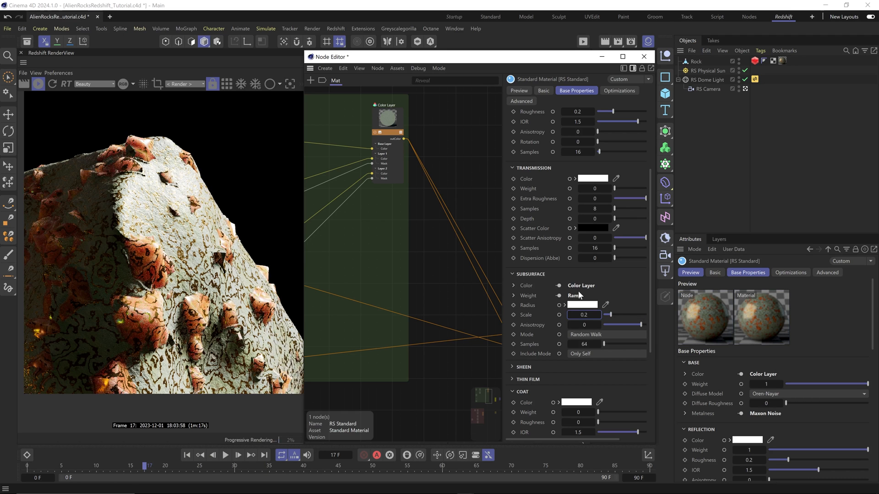
pyautogui.click(580, 305)
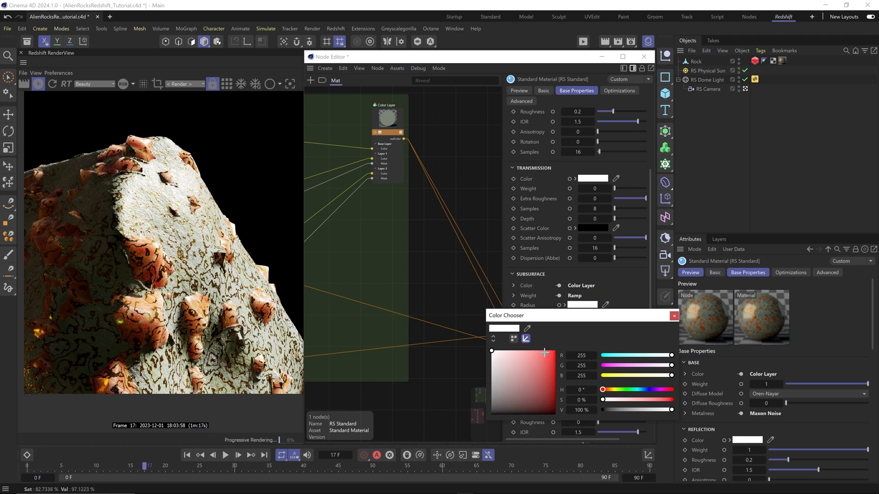
pyautogui.click(541, 352)
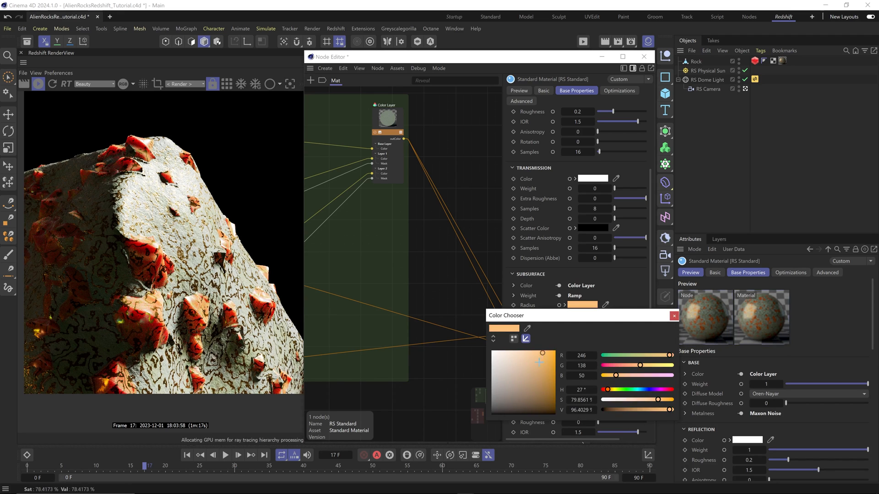
pyautogui.click(673, 314)
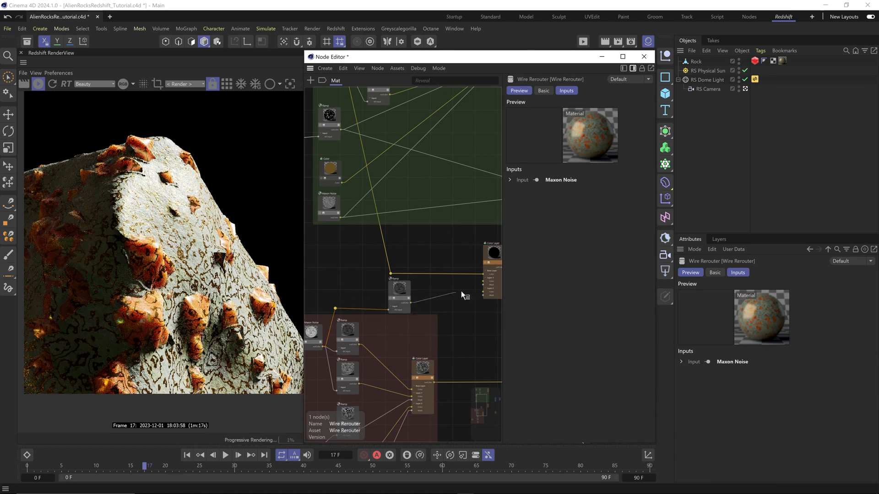
# - Set Color Layer layer 1 blending to Exclusion and lower its mask
pyautogui.click(399, 291)
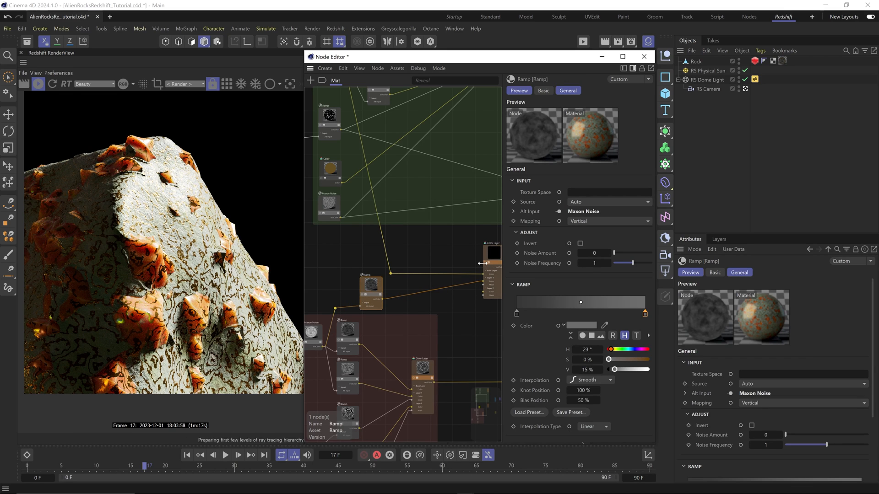
pyautogui.click(372, 286)
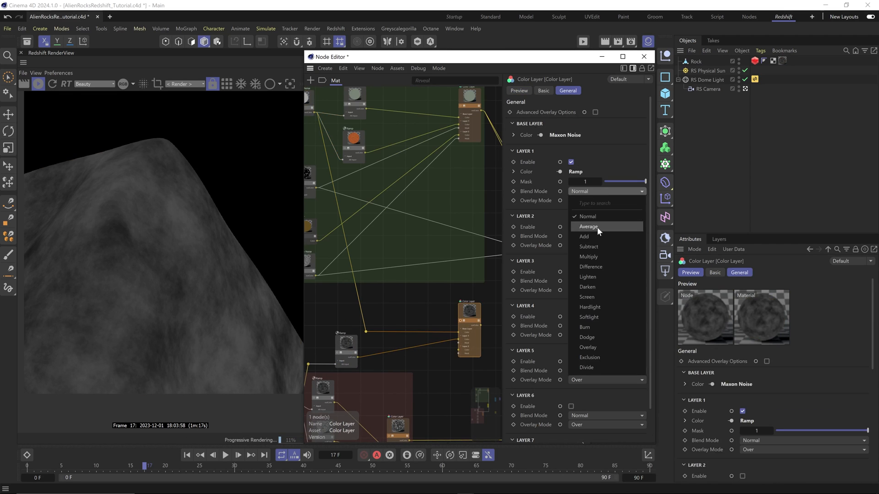
pyautogui.click(590, 357)
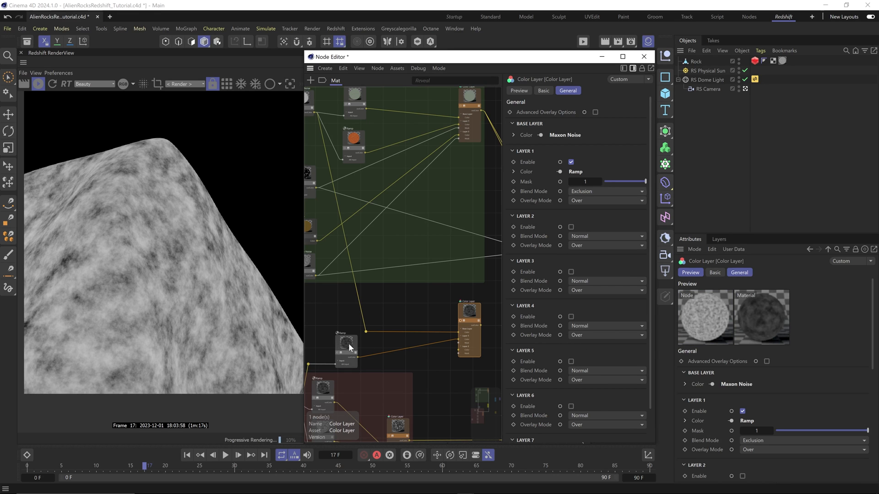
pyautogui.click(346, 345)
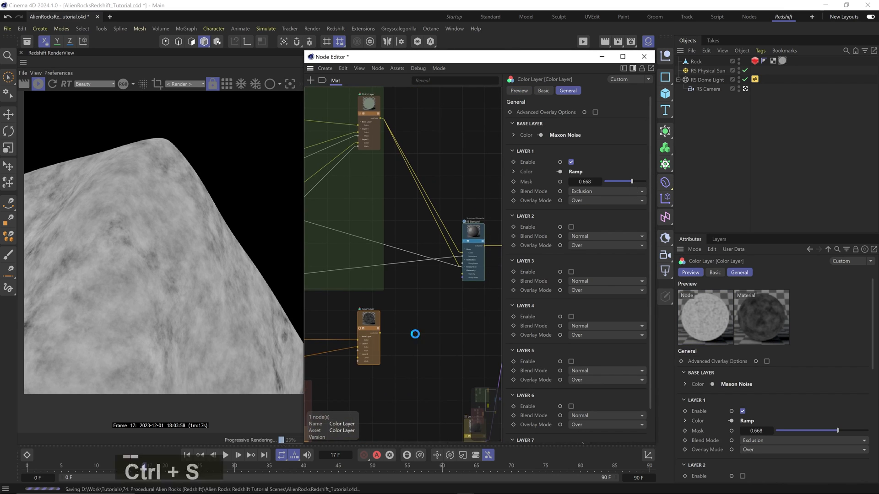
# - Add ramp nodes driving specular and roughness and confirm the knot colour
pyautogui.click(411, 323)
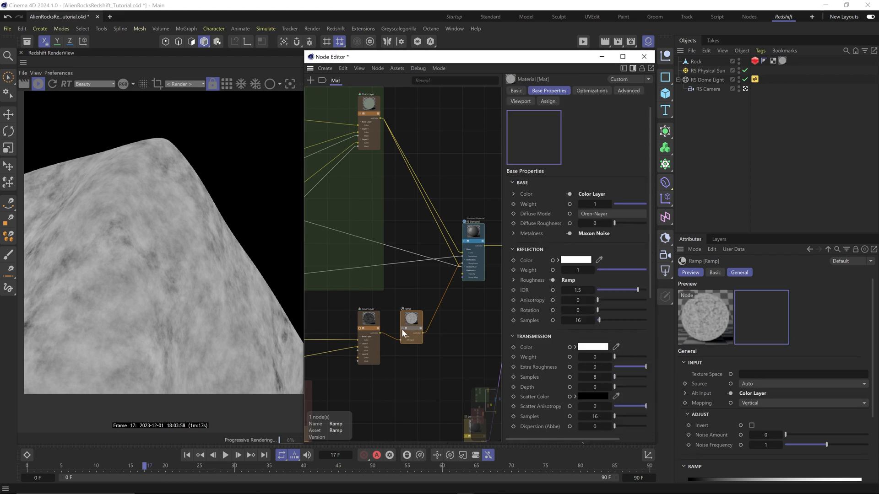
pyautogui.click(411, 315)
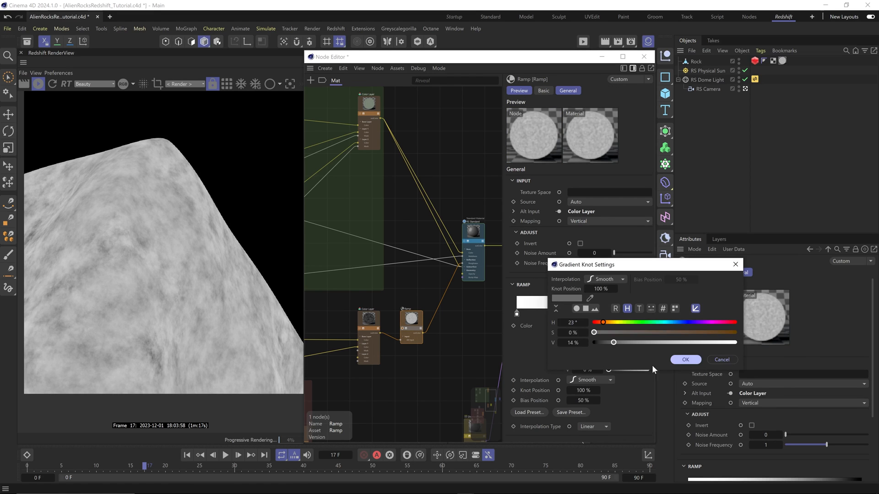
pyautogui.click(685, 359)
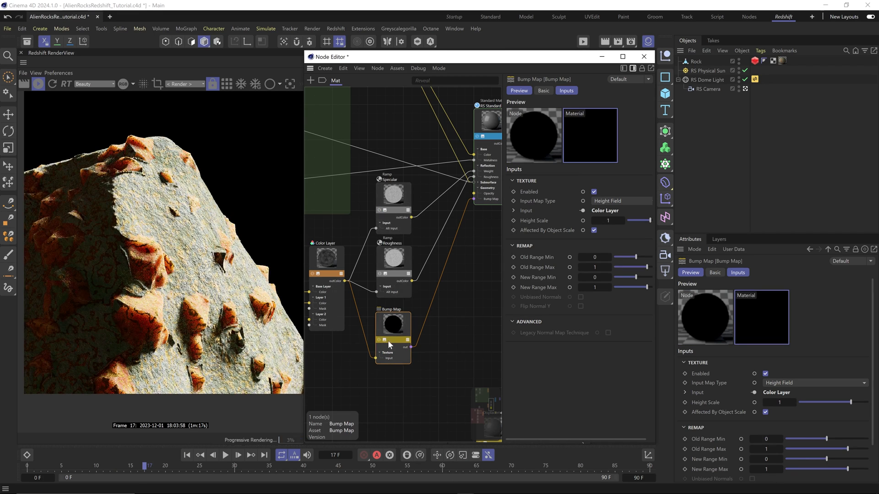
# - Edit the roughness ramp knots and route another ramp into the Bump Map
pyautogui.click(373, 305)
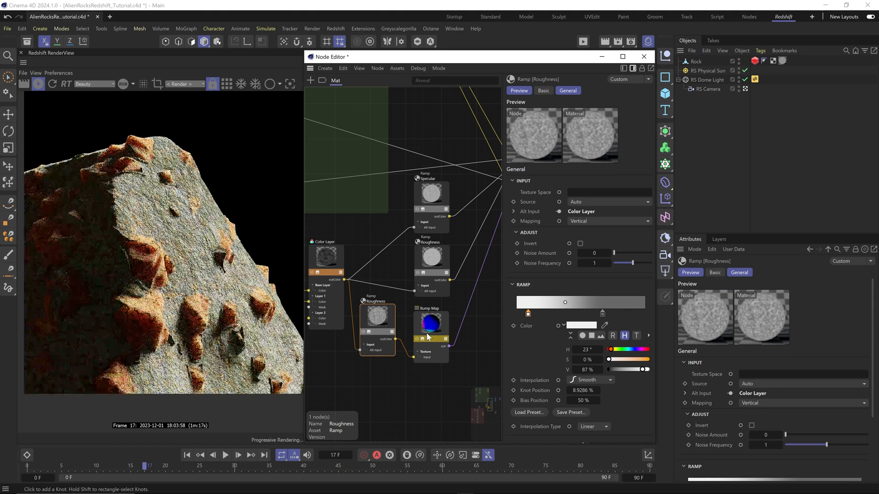
pyautogui.click(431, 323)
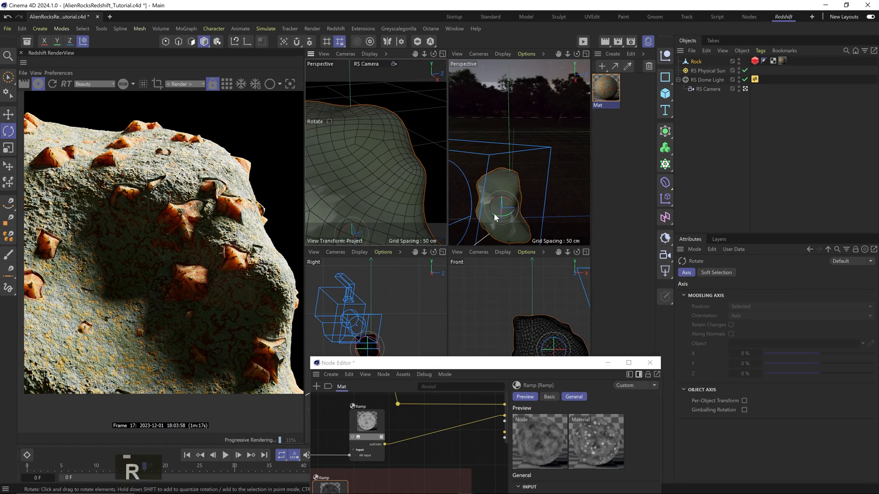
# - Darken the voronoi ramp knot colour to V 30% and confirm
pyautogui.click(709, 70)
pyautogui.write('Large Chunks')
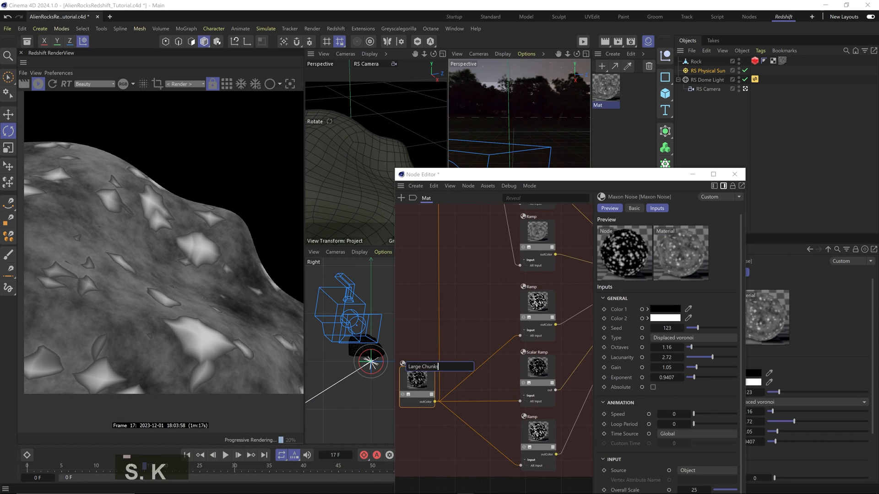
pyautogui.moveTo(686, 348); pyautogui.dragTo(705, 348)
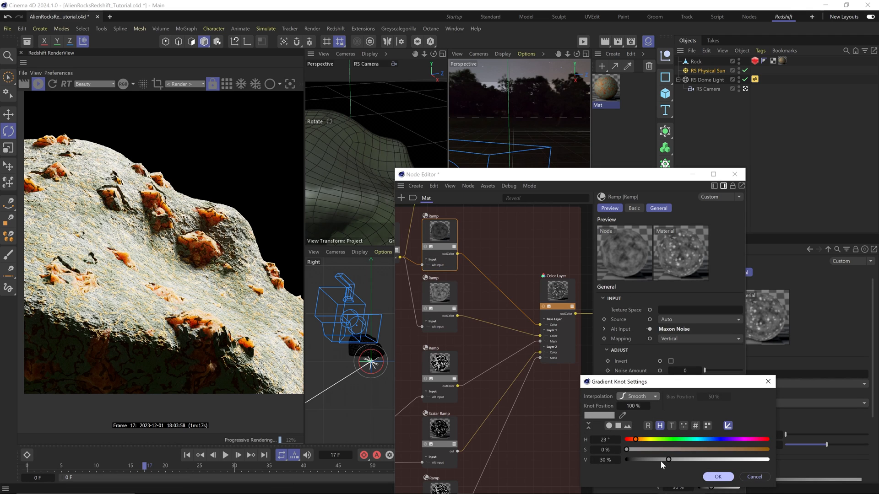
pyautogui.click(718, 476)
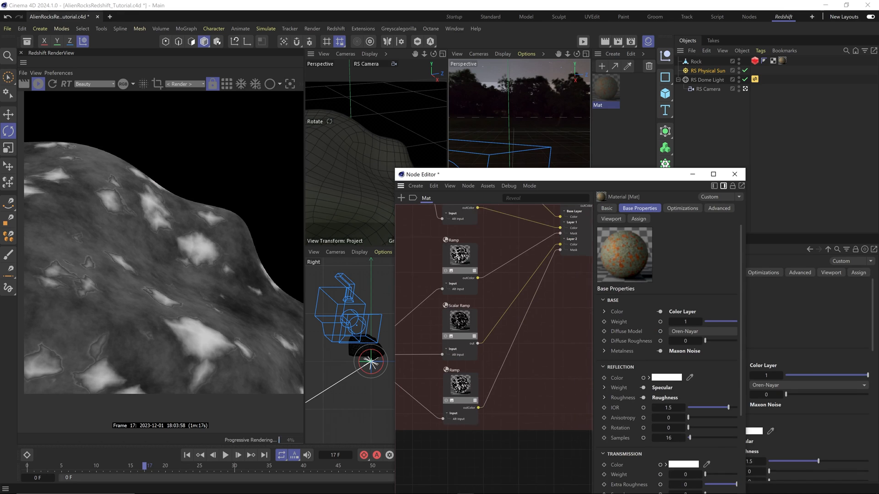
# - Reshape the scalar ramp falloff curve and shift the black knot to tighten the mask
pyautogui.click(460, 386)
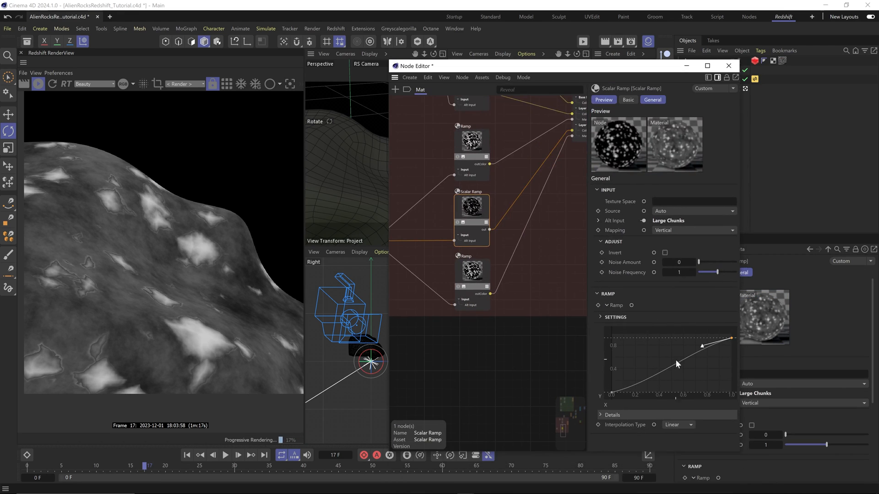
pyautogui.moveTo(687, 360); pyautogui.dragTo(656, 356)
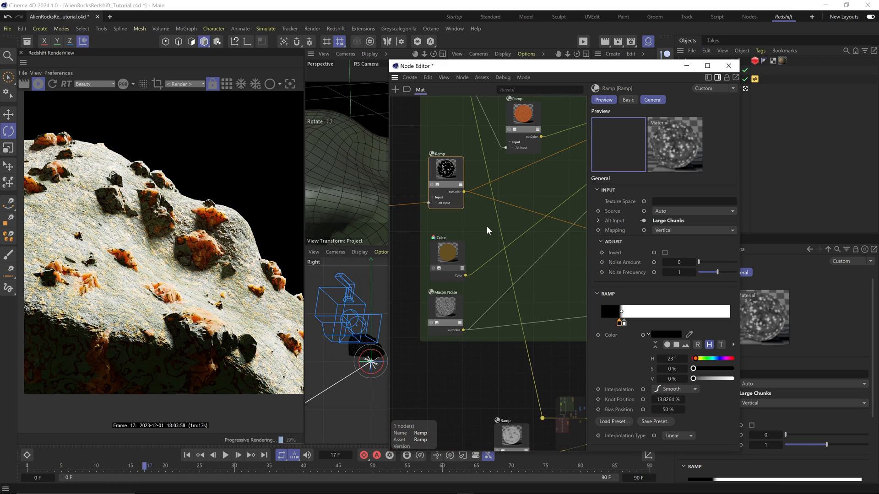
pyautogui.moveTo(621, 306); pyautogui.dragTo(622, 322)
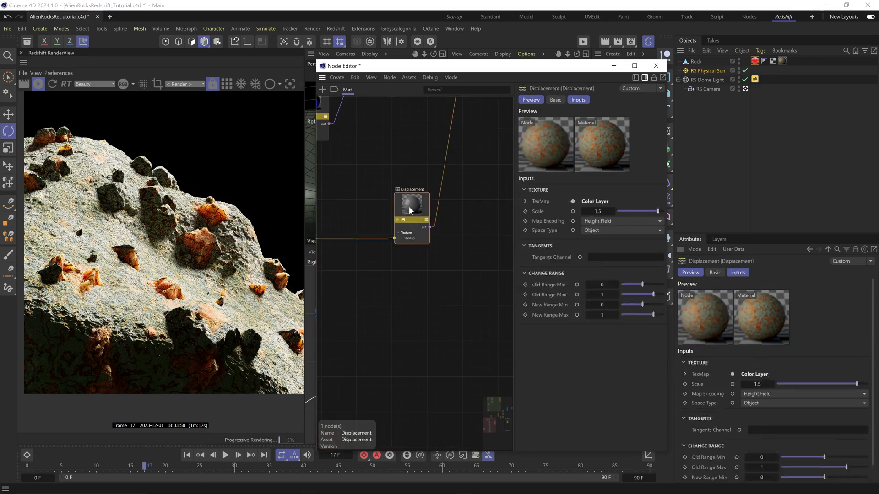
# - Enter 0.15 and select the chunk ramp nodes to move the knot toward 18%
pyautogui.write('0.15')
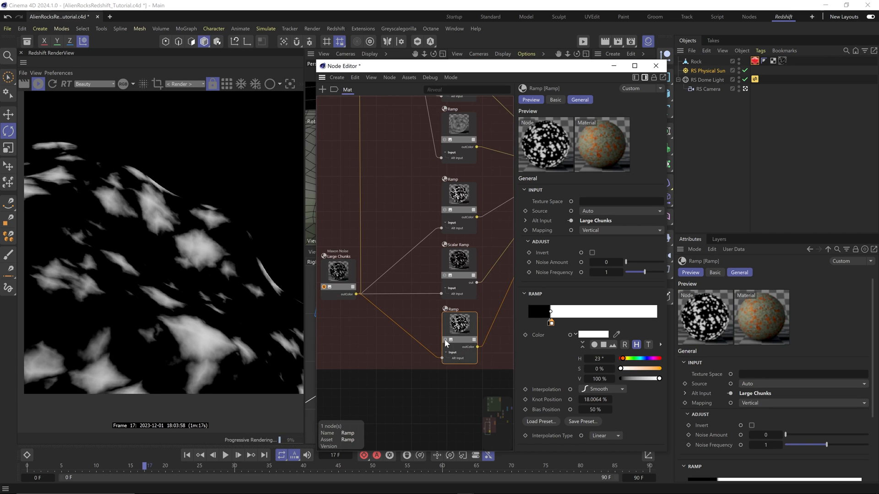
pyautogui.click(458, 258)
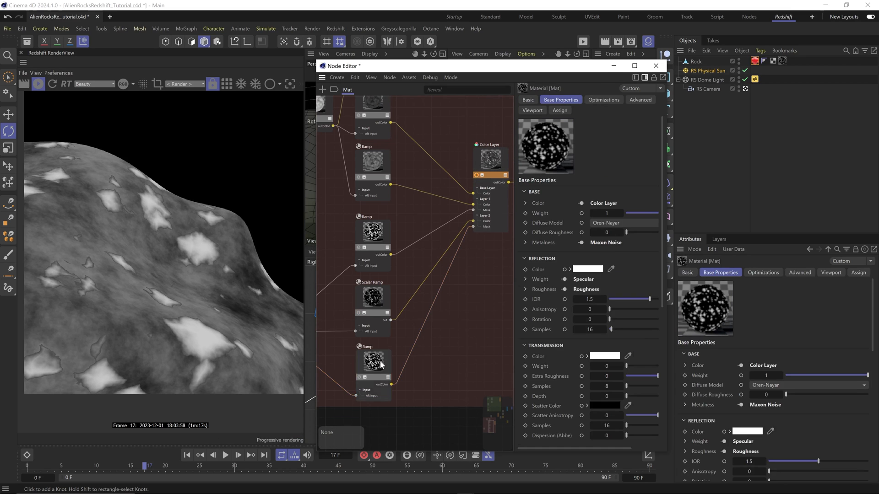
pyautogui.click(373, 362)
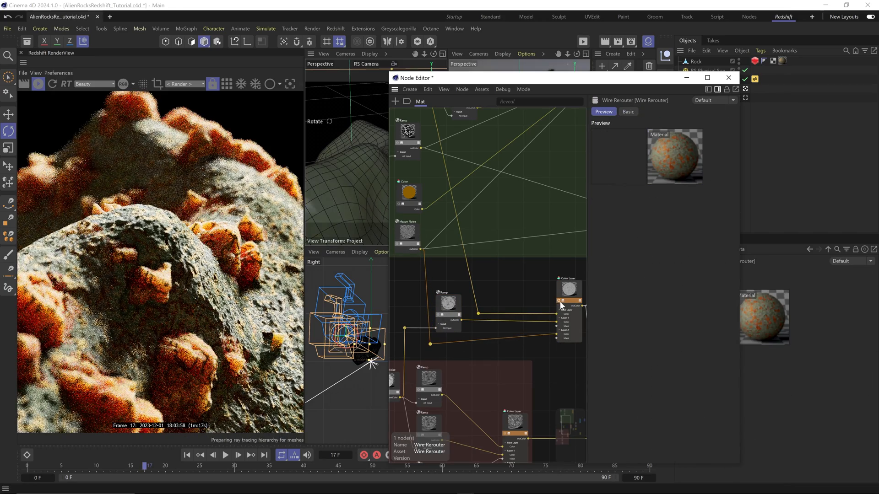
# - Preview the Color Layer's output, then lower the Bump Map Height Scale to 0.25
pyautogui.click(569, 288)
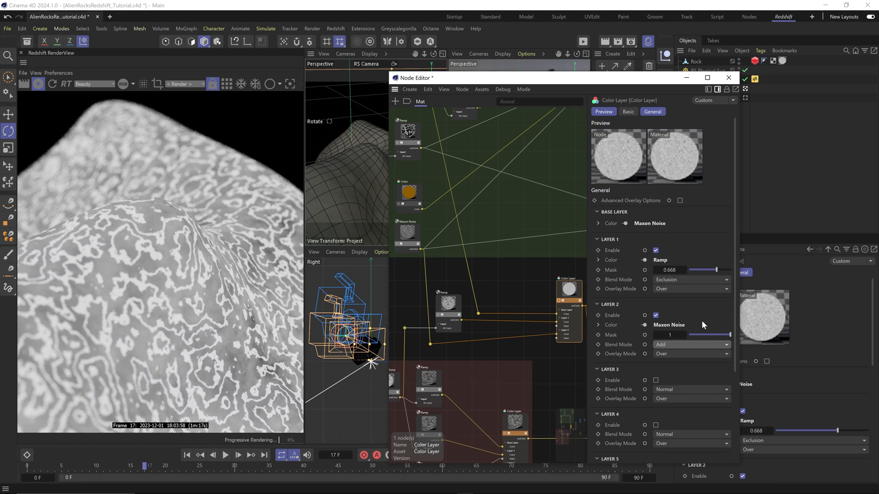
pyautogui.moveTo(729, 335); pyautogui.dragTo(713, 335)
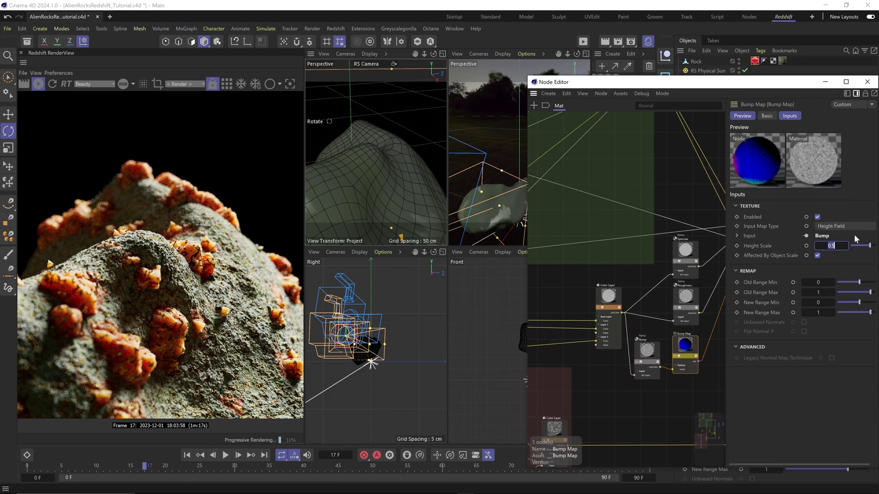
pyautogui.write('0.25')
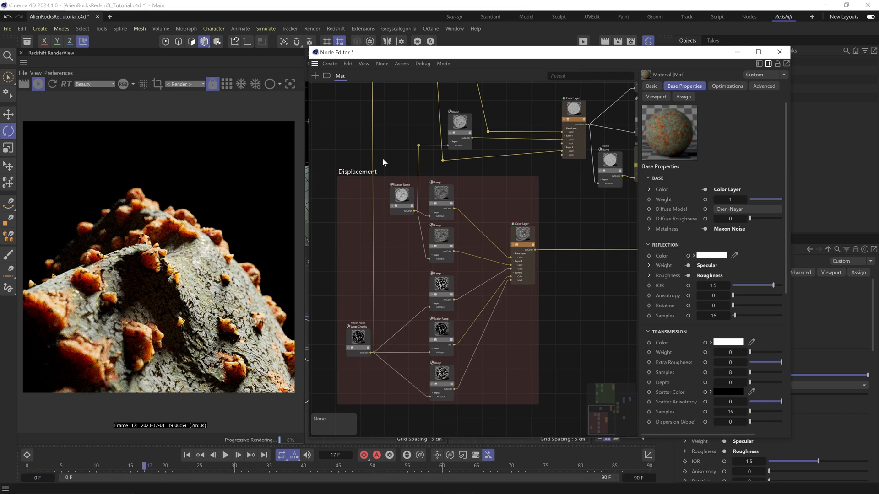
# - Add a Maxon Noise node set to Displaced voronoi with Overall Scale 5
pyautogui.write('noise')
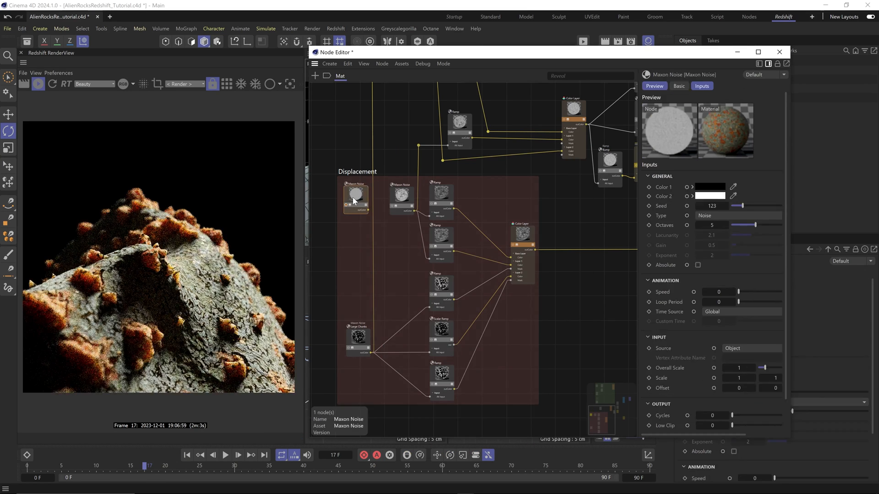
pyautogui.click(738, 215)
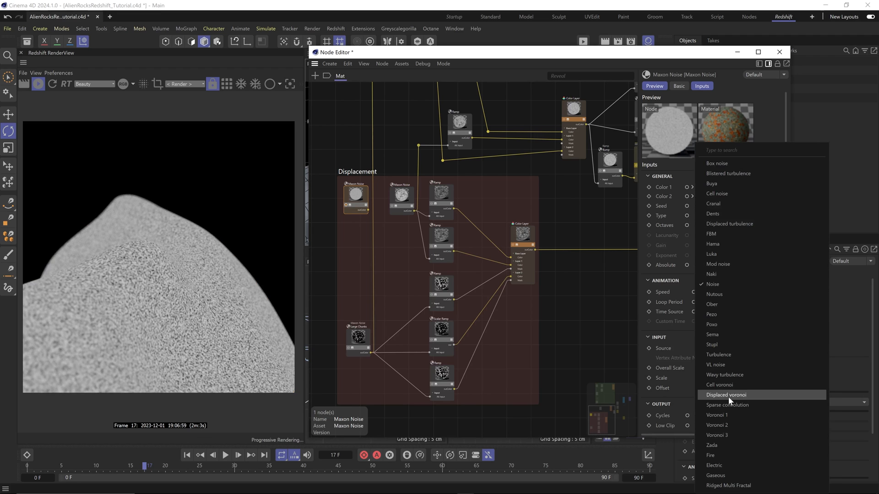
pyautogui.click(726, 395)
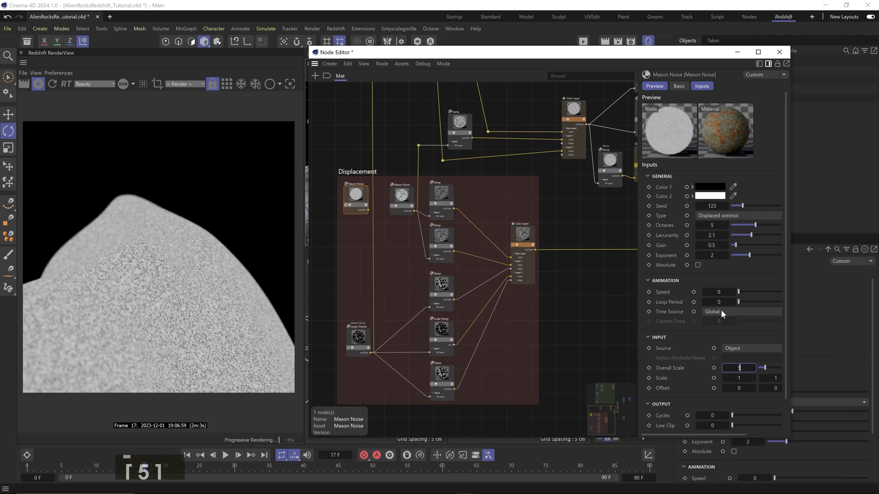
pyautogui.write('5')
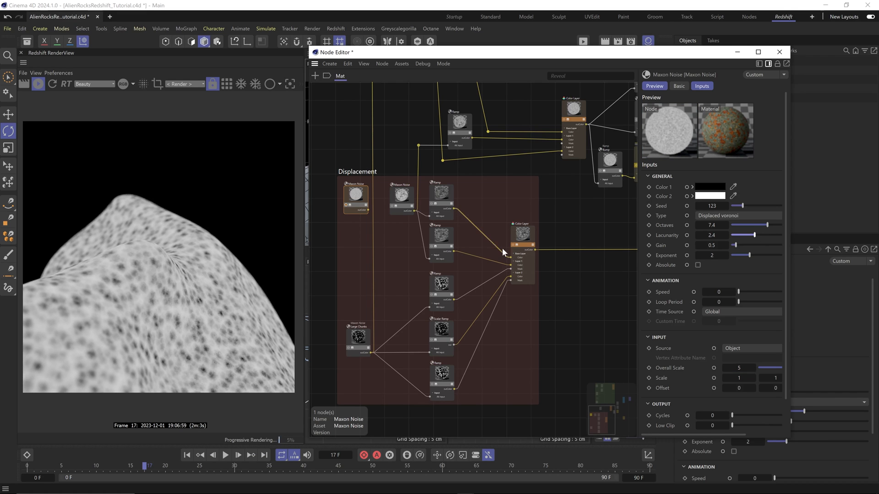
# - Feed the new noise into the other noise's Color 2 and set its Color 1 to mid grey
pyautogui.click(708, 186)
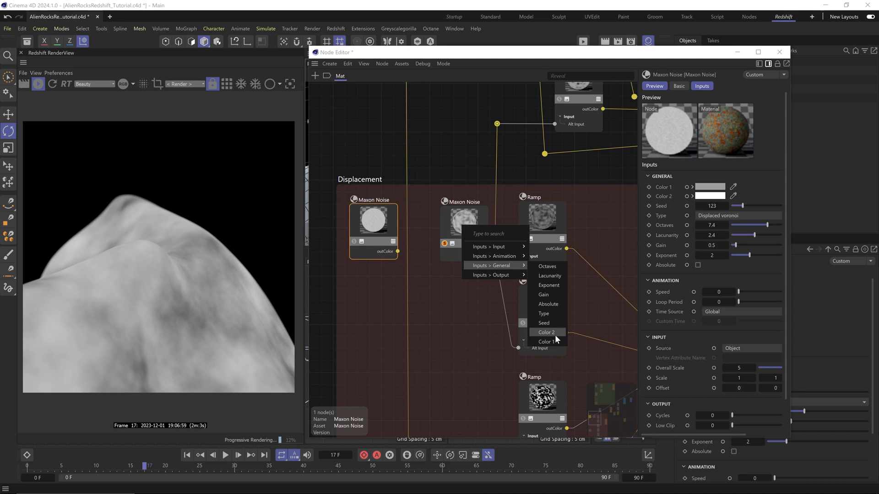
pyautogui.click(546, 333)
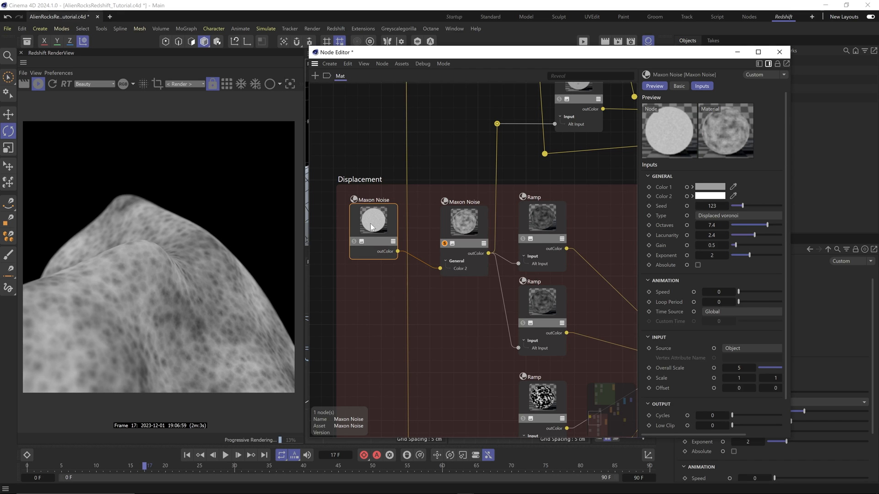
pyautogui.click(709, 187)
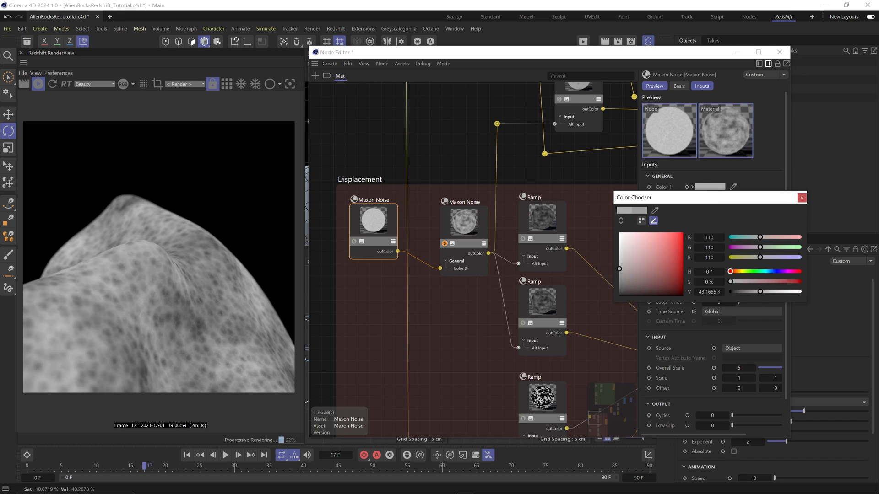
pyautogui.click(802, 198)
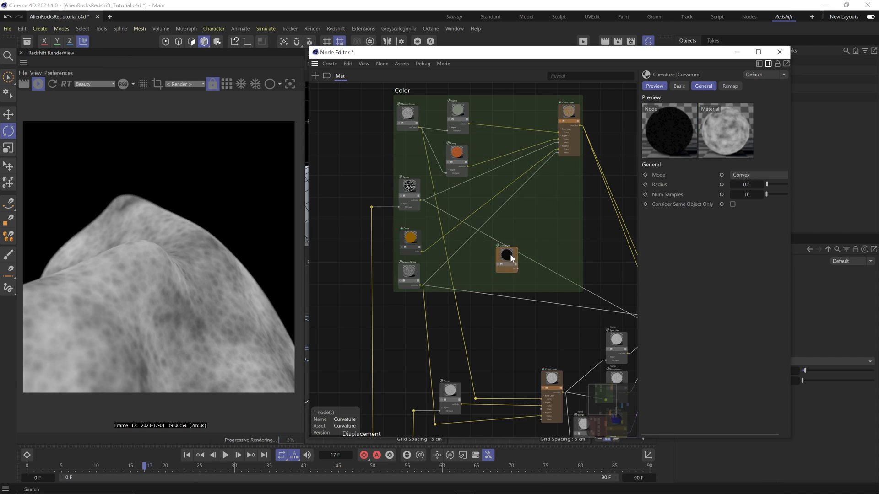
# - Connect Curvature to the Color Layer's Layer 3 and enable that layer
pyautogui.moveTo(507, 258); pyautogui.dragTo(441, 320)
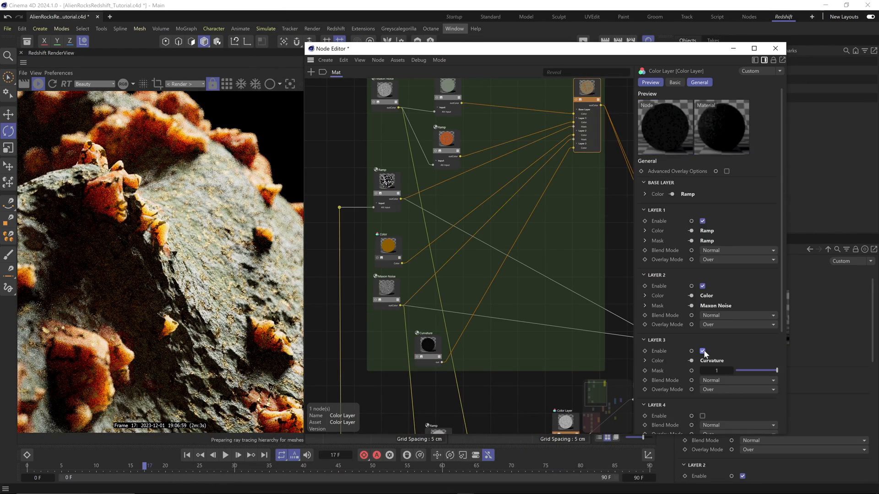
pyautogui.click(428, 348)
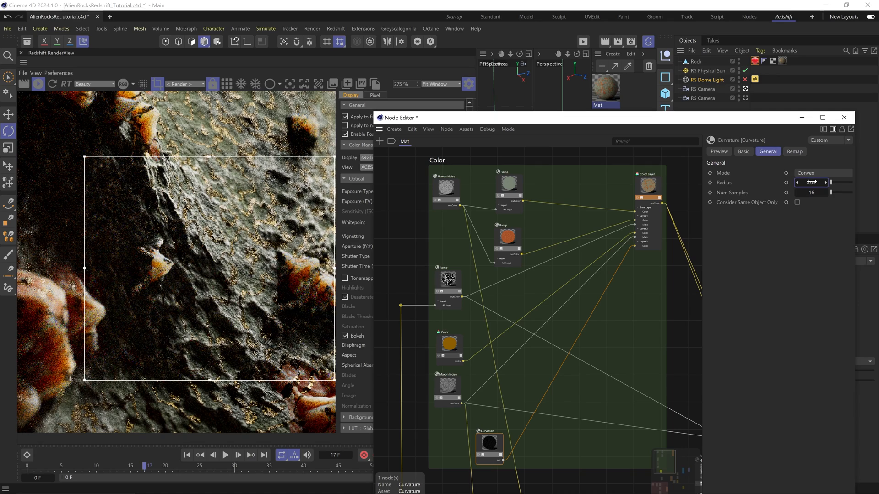
pyautogui.click(794, 151)
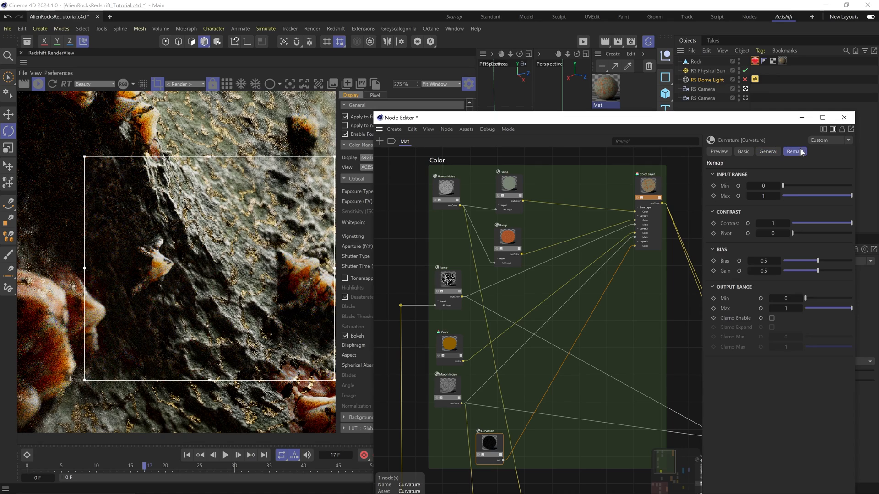
# - Remap the Curvature output range to minimum 0.25 and maximum 2
pyautogui.click(785, 299)
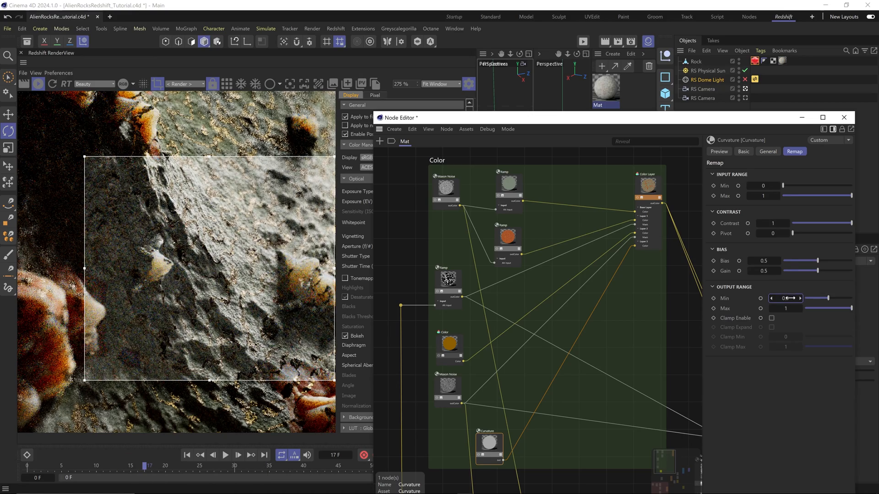
pyautogui.moveTo(784, 297); pyautogui.dragTo(805, 297)
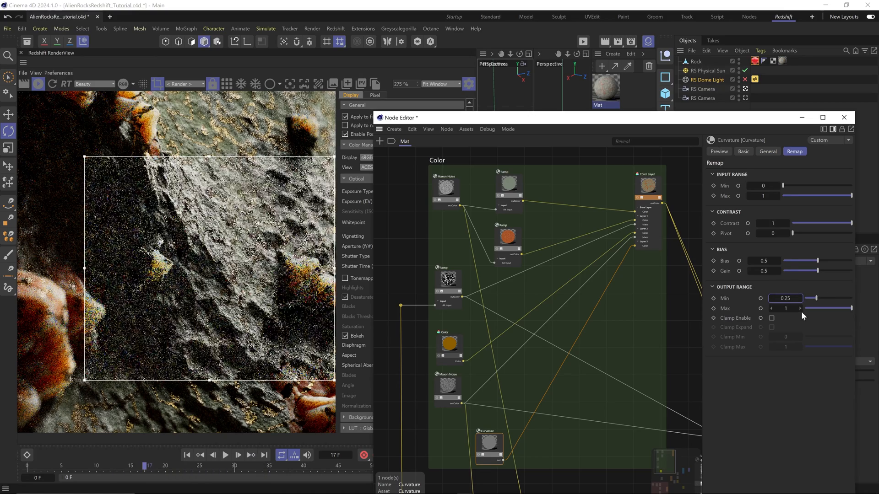
pyautogui.write('2')
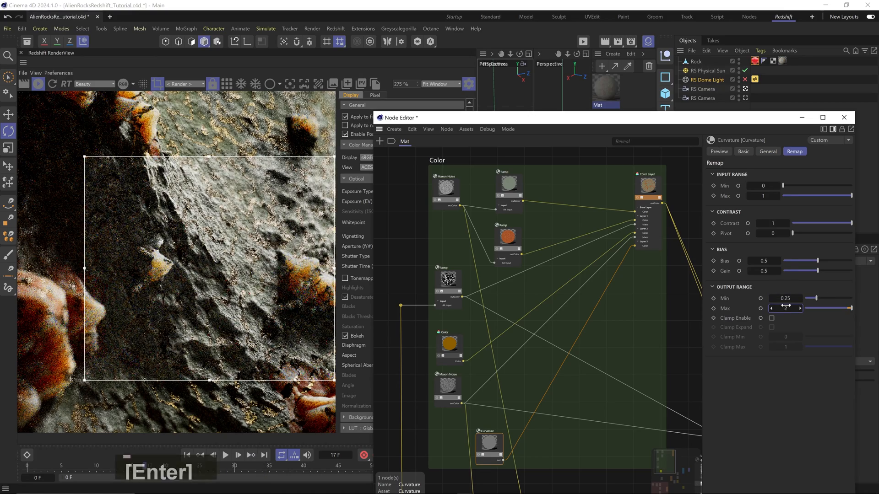